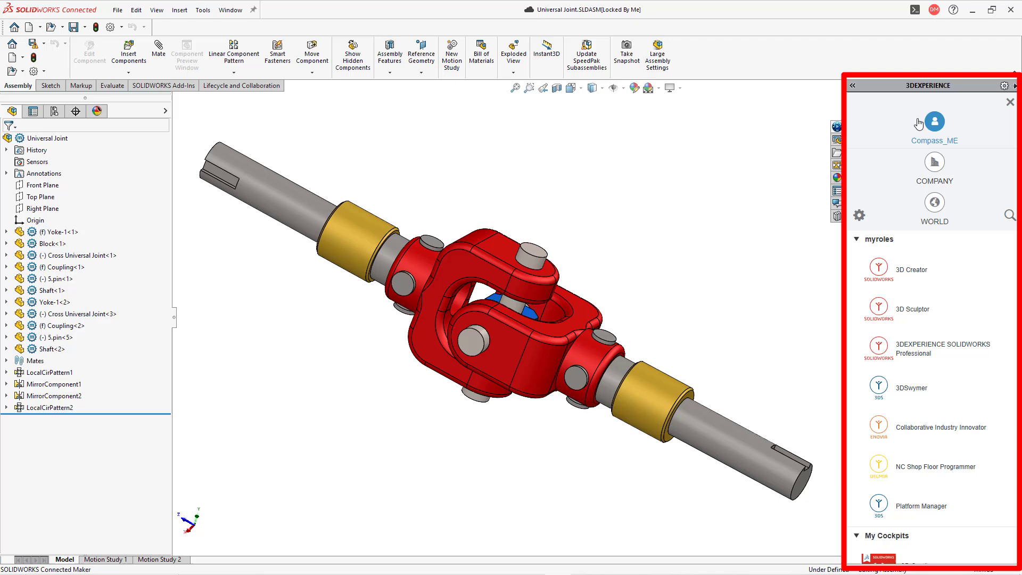
mouse_move(926, 98)
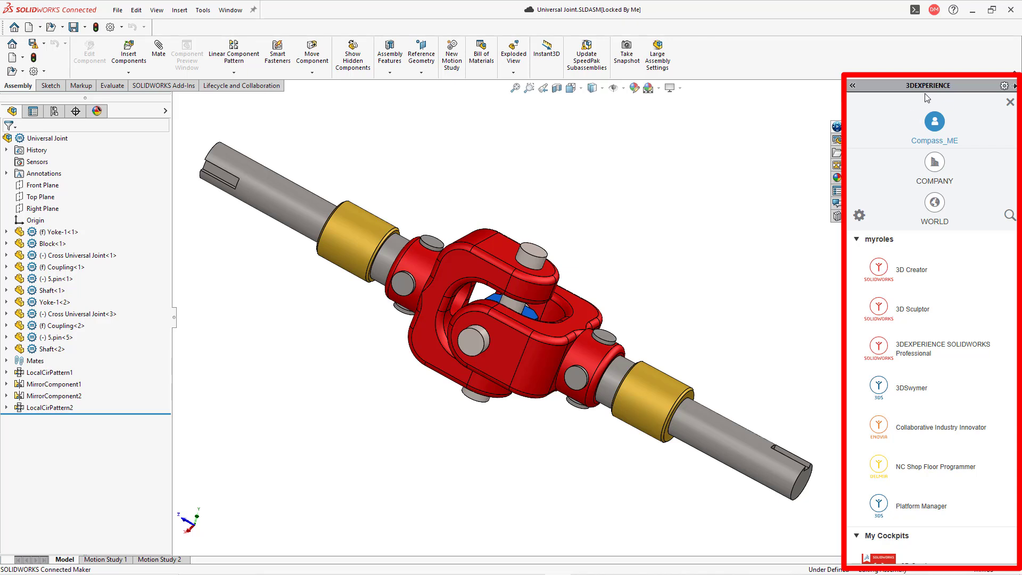
mouse_move(915, 119)
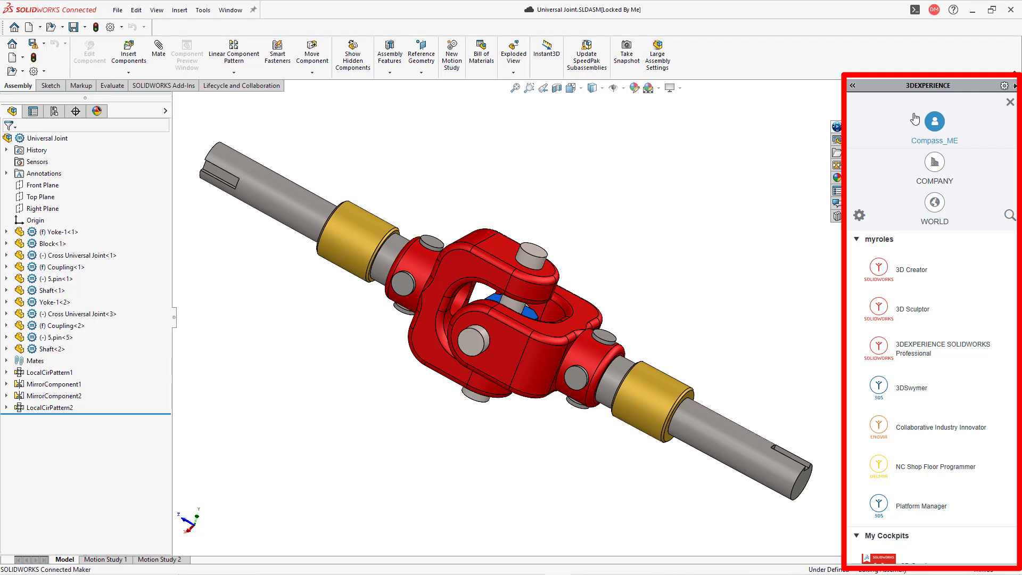
mouse_move(949, 131)
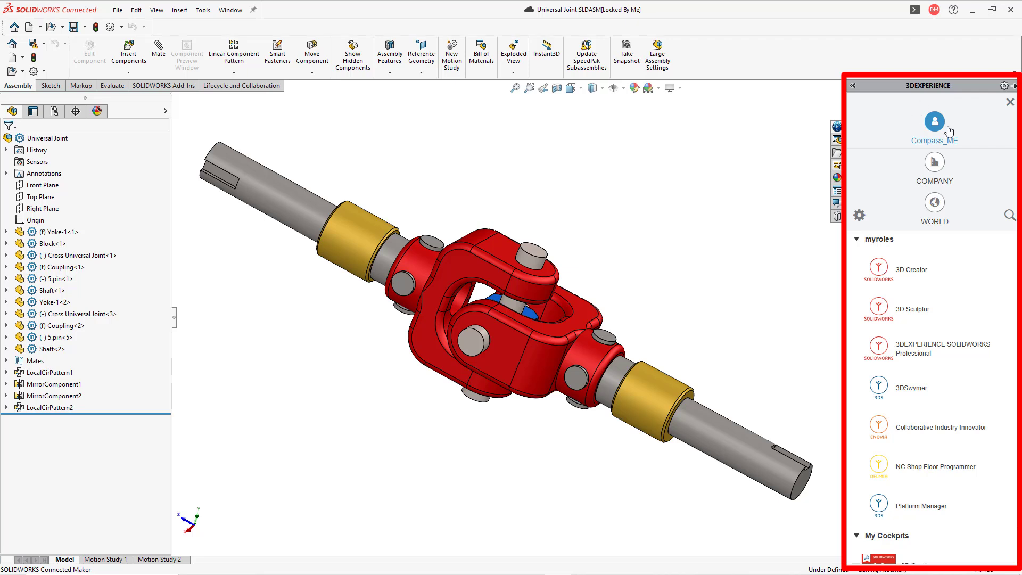
mouse_move(967, 140)
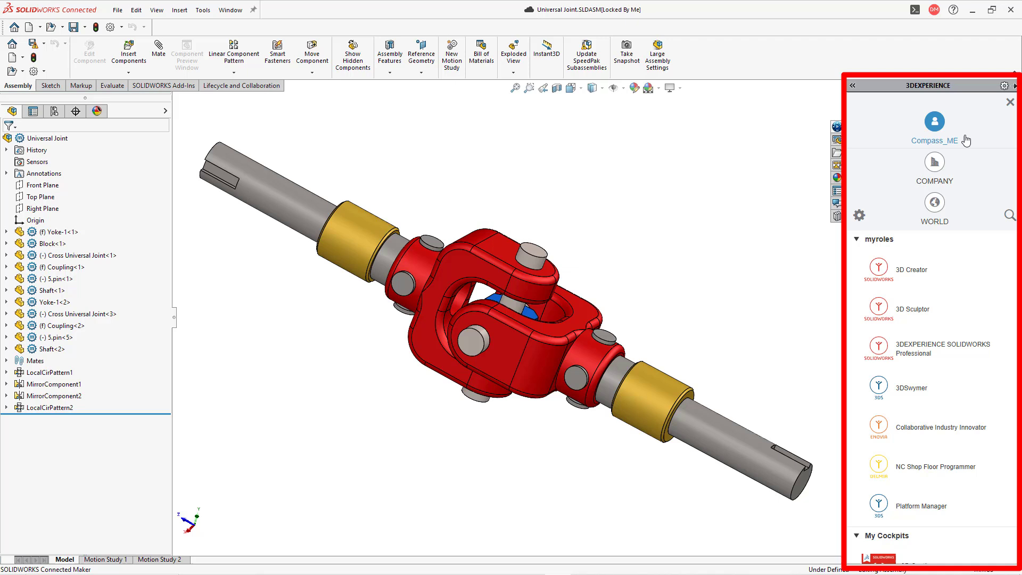
mouse_move(951, 175)
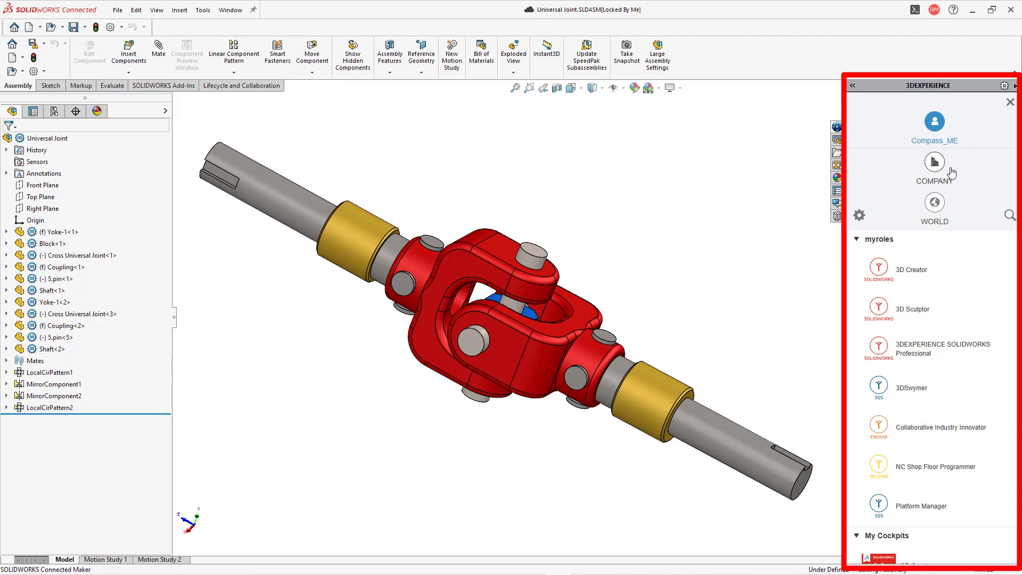
mouse_move(966, 255)
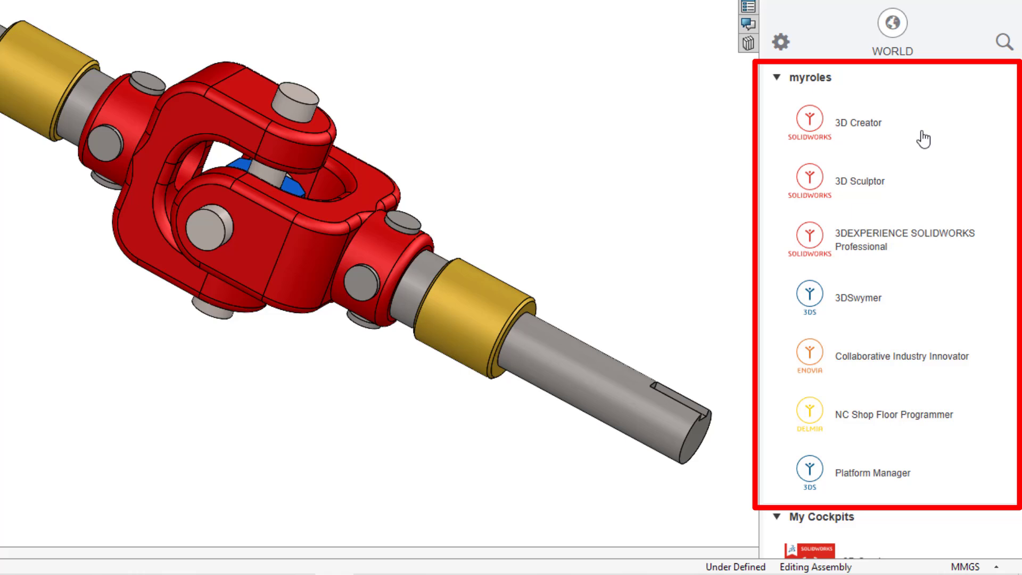
mouse_move(911, 253)
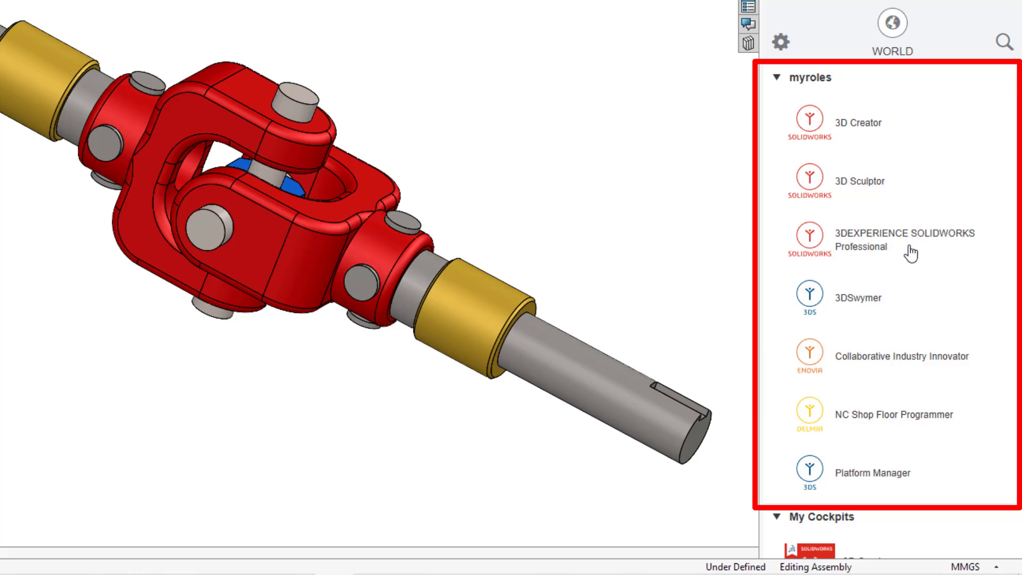
mouse_move(915, 252)
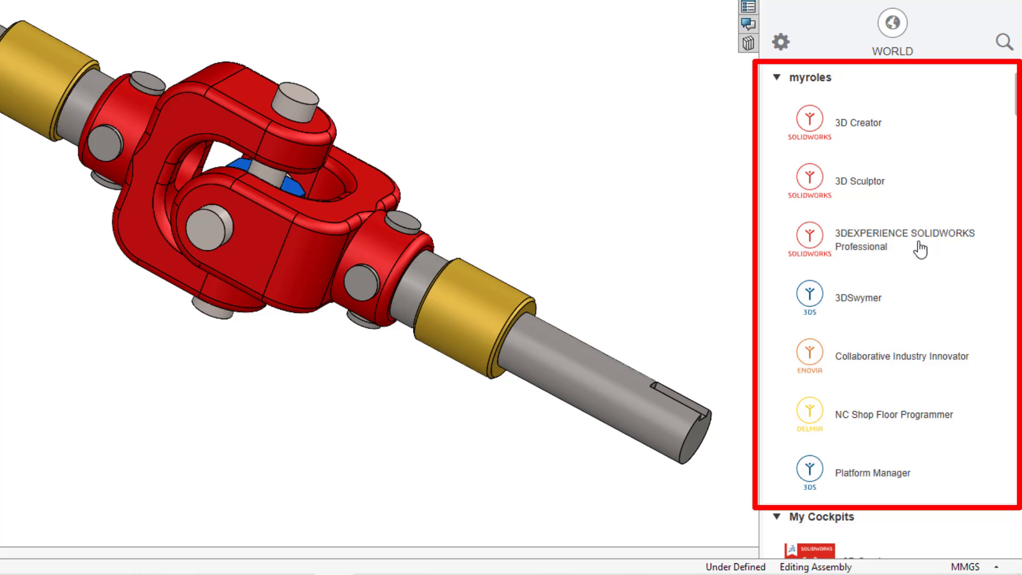
mouse_move(862, 210)
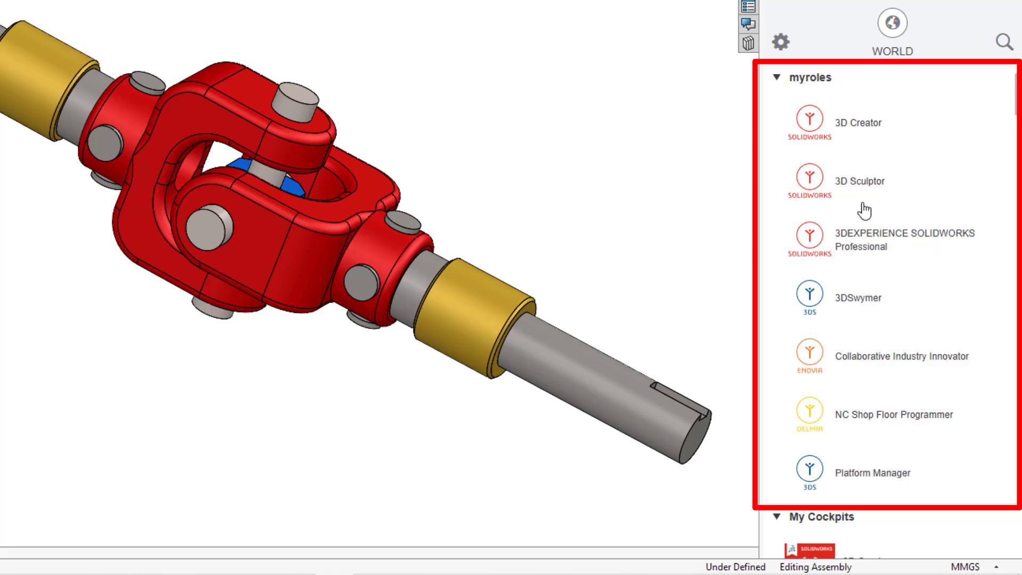
mouse_move(863, 207)
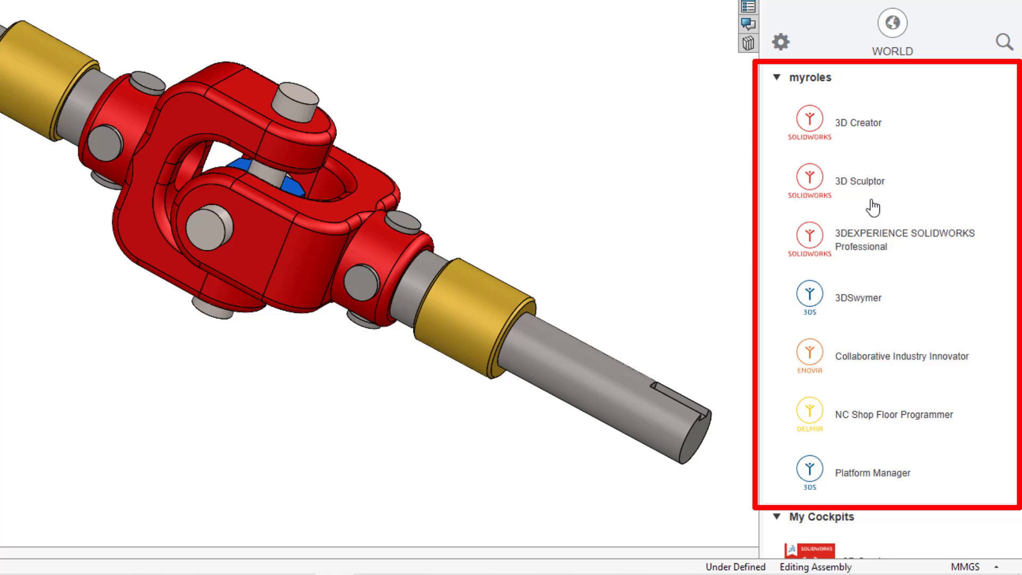
mouse_move(899, 324)
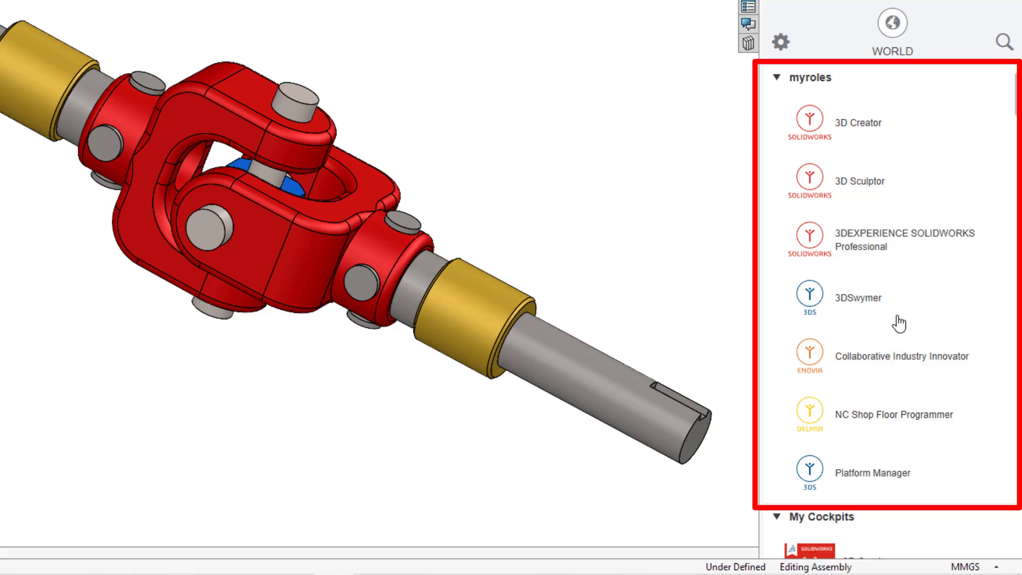
mouse_move(863, 319)
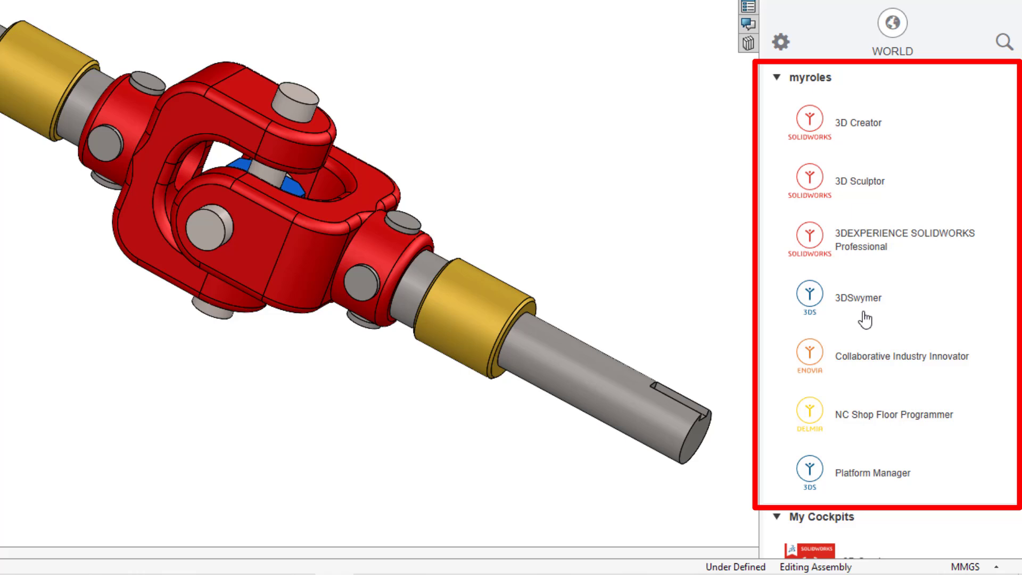
mouse_move(872, 384)
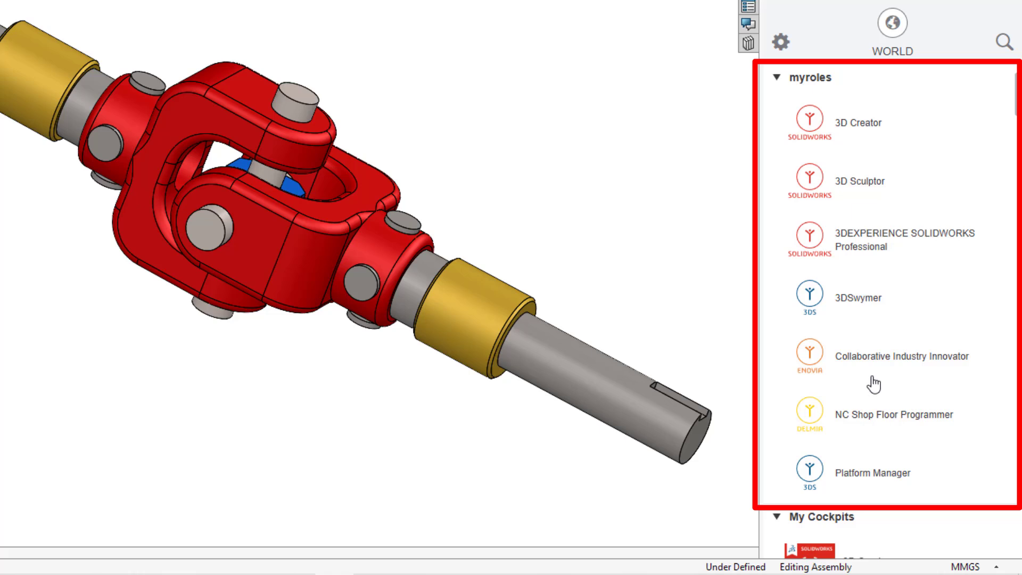
mouse_move(877, 448)
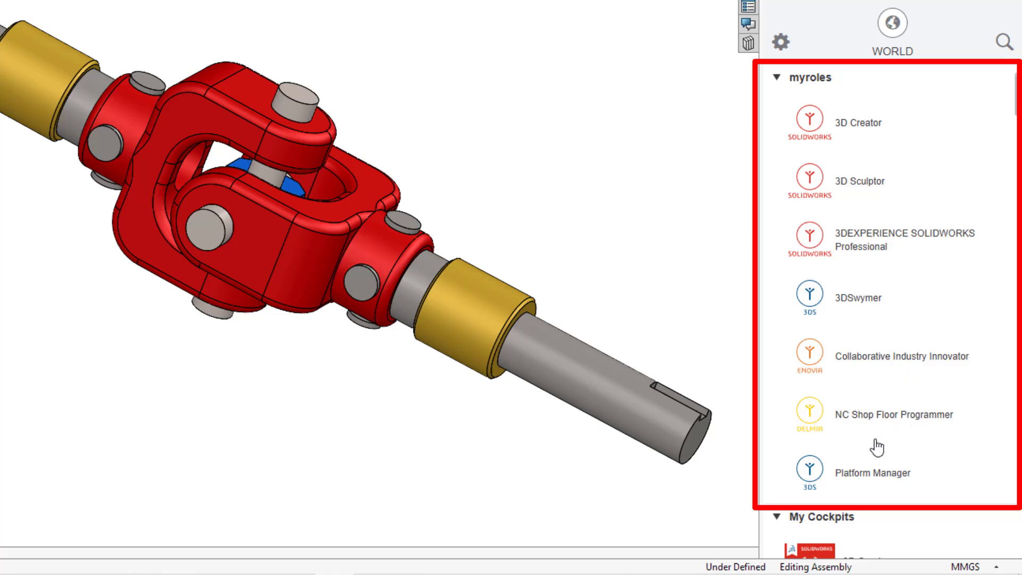
mouse_move(910, 441)
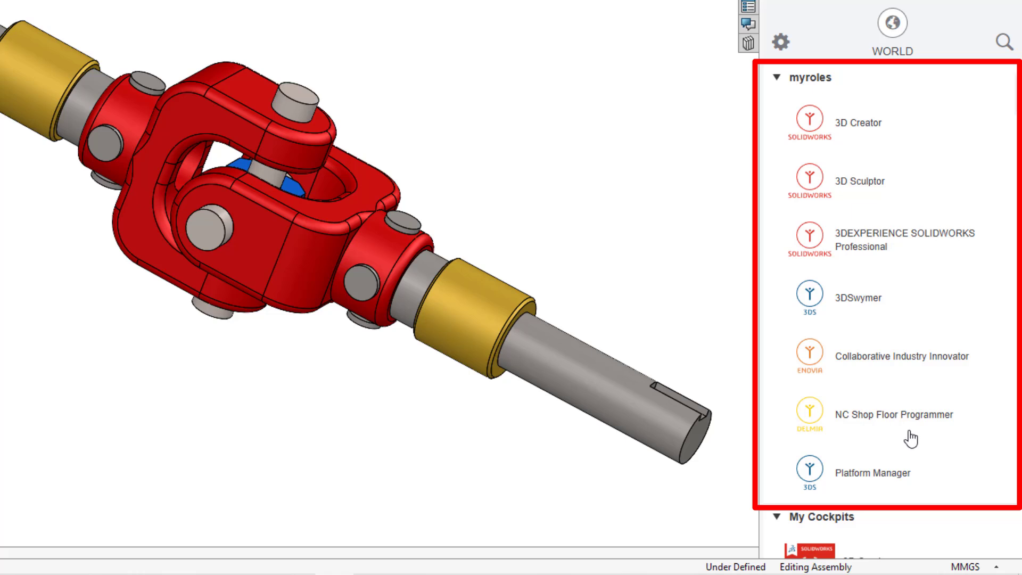
mouse_move(926, 482)
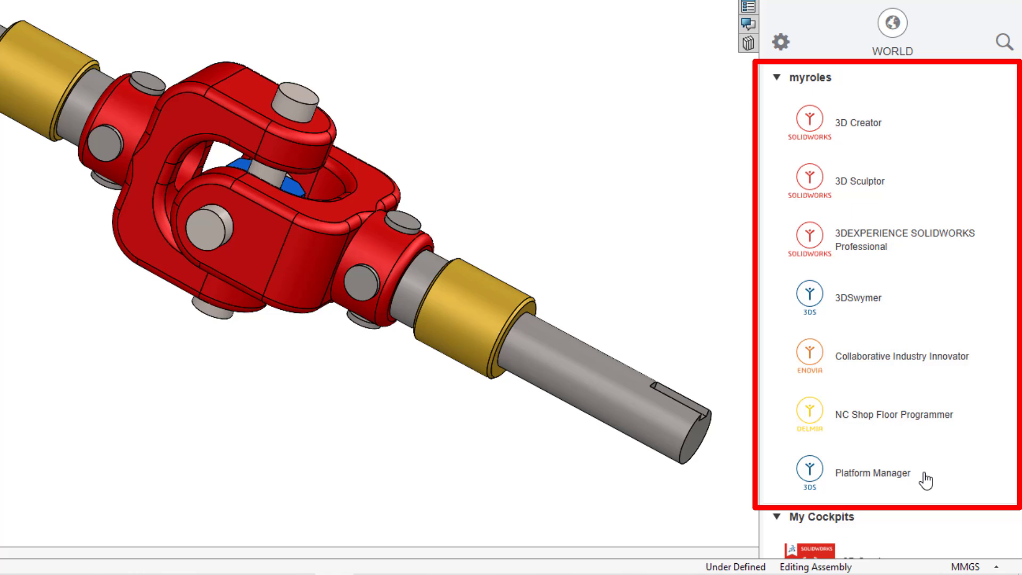
mouse_move(896, 386)
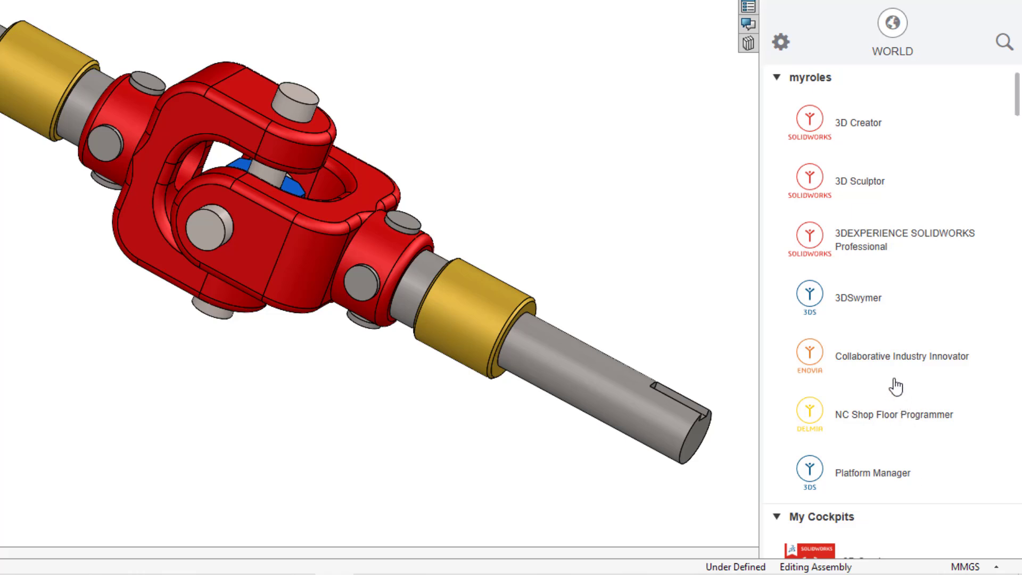
Scroll past My Cockpits, My Favorite Apps and My Apps, then close the 3DEXPERIENCE pane.
scroll(down, 3)
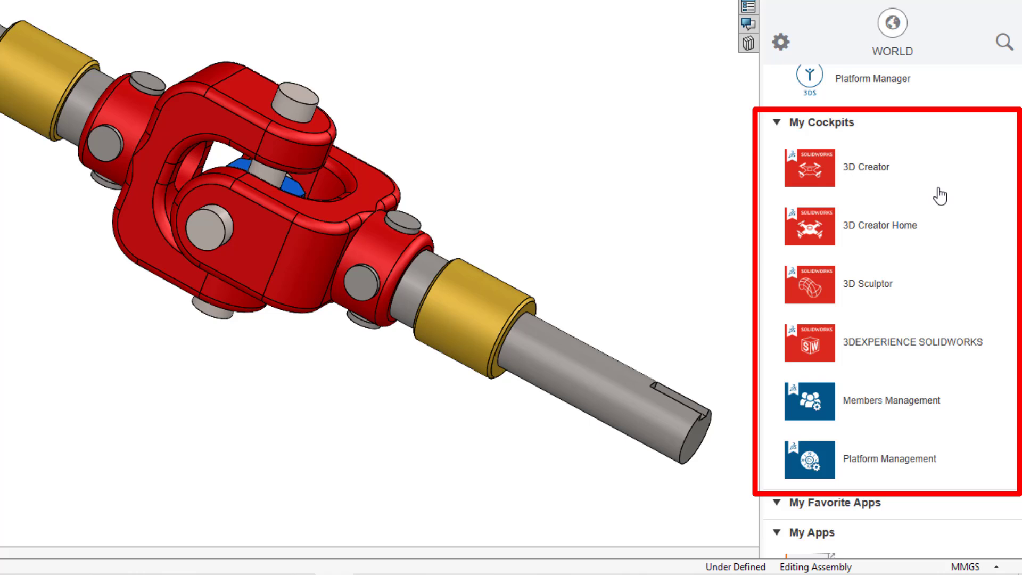
scroll(down, 3)
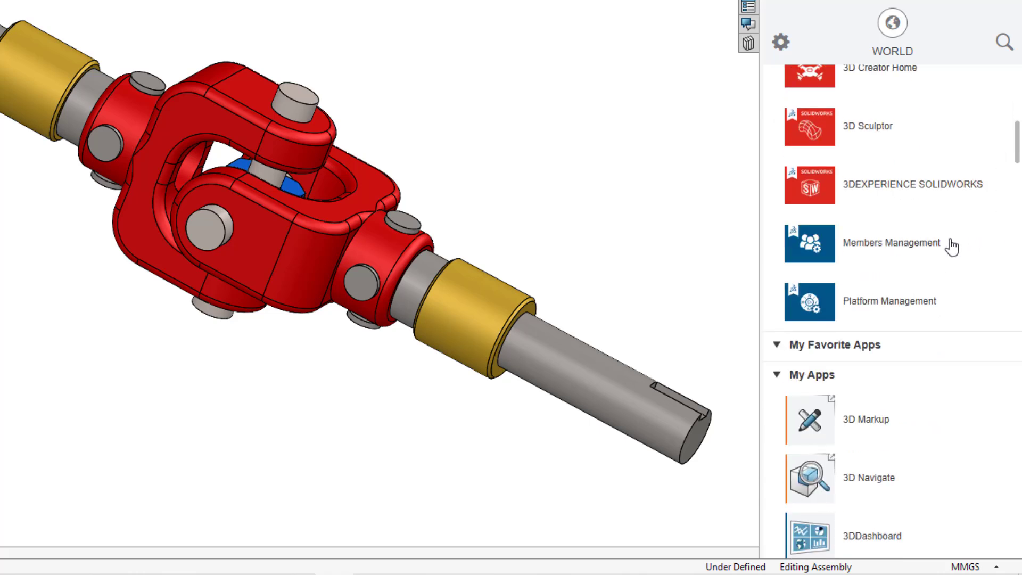
scroll(down, 3)
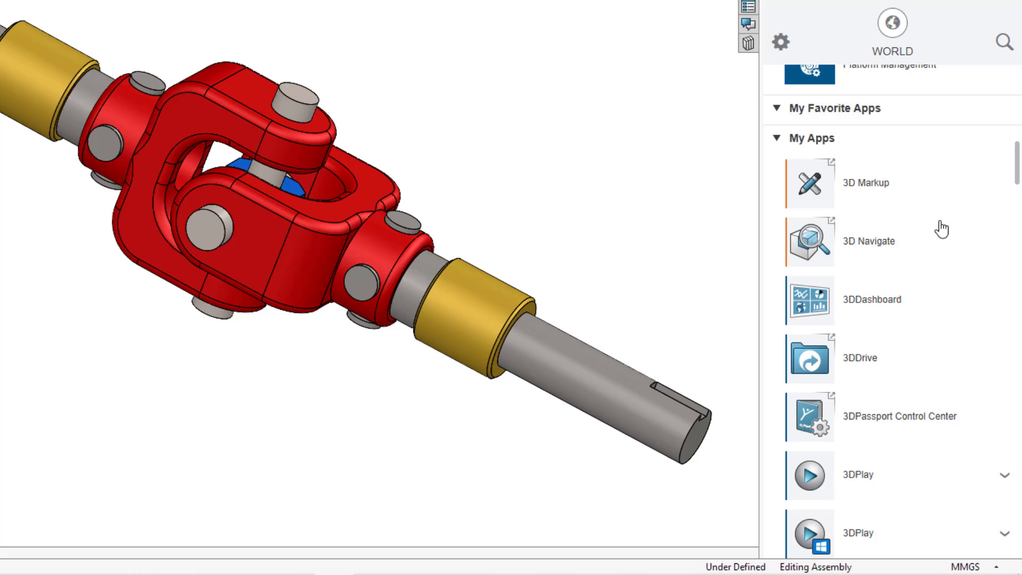
scroll(down, 3)
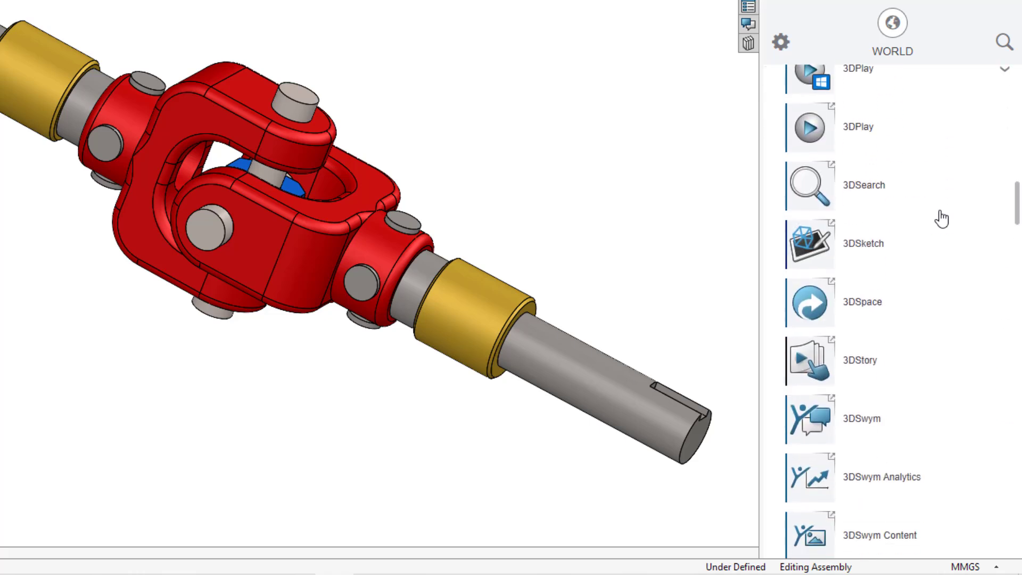
scroll(down, 3)
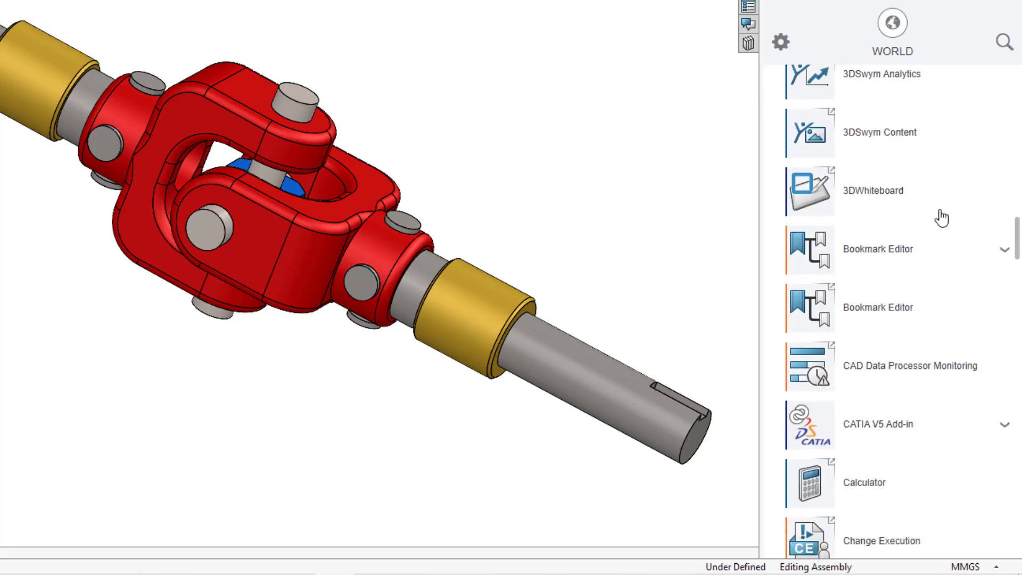
scroll(down, 3)
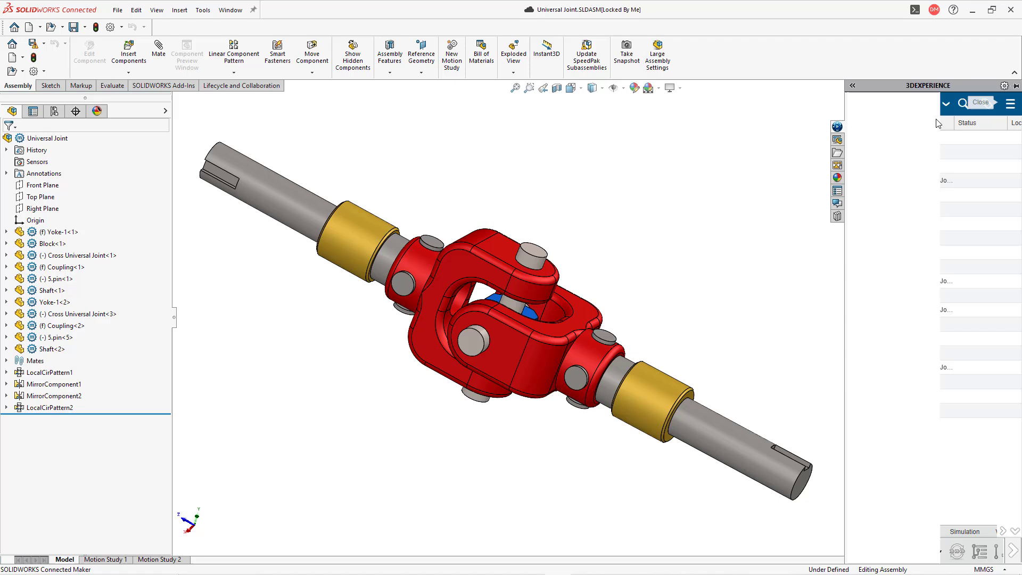
click(979, 102)
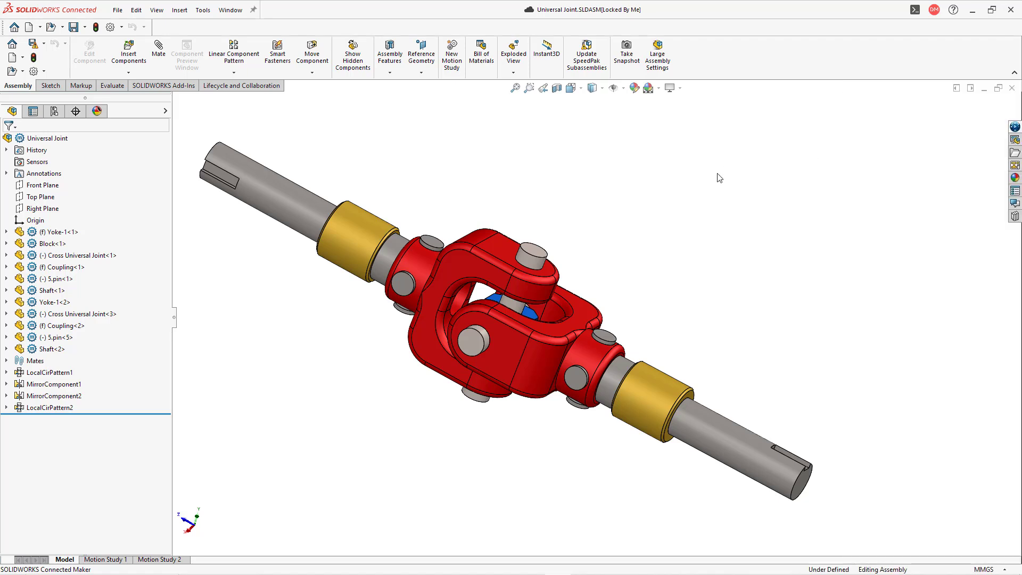
mouse_move(678, 195)
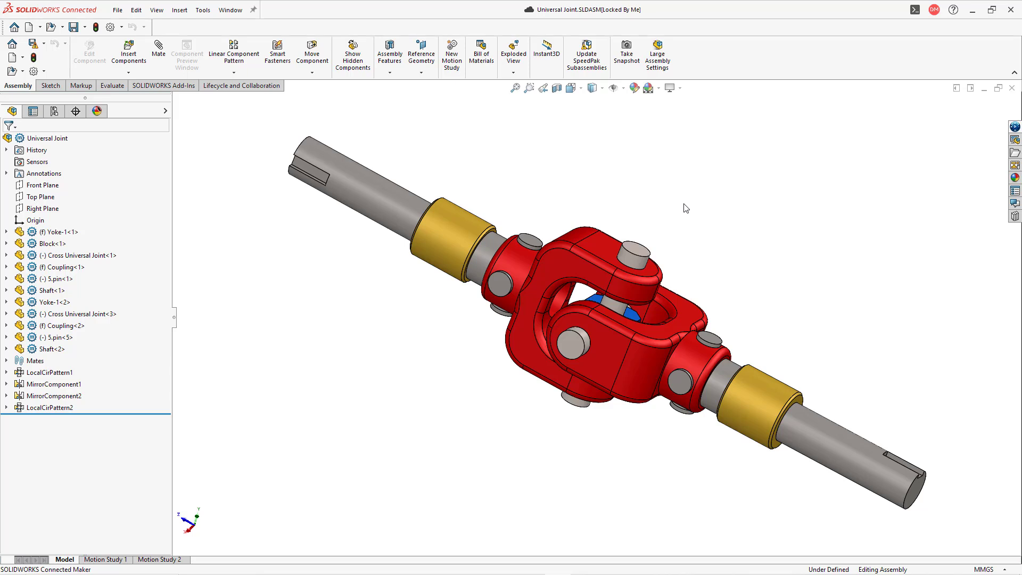
mouse_move(740, 145)
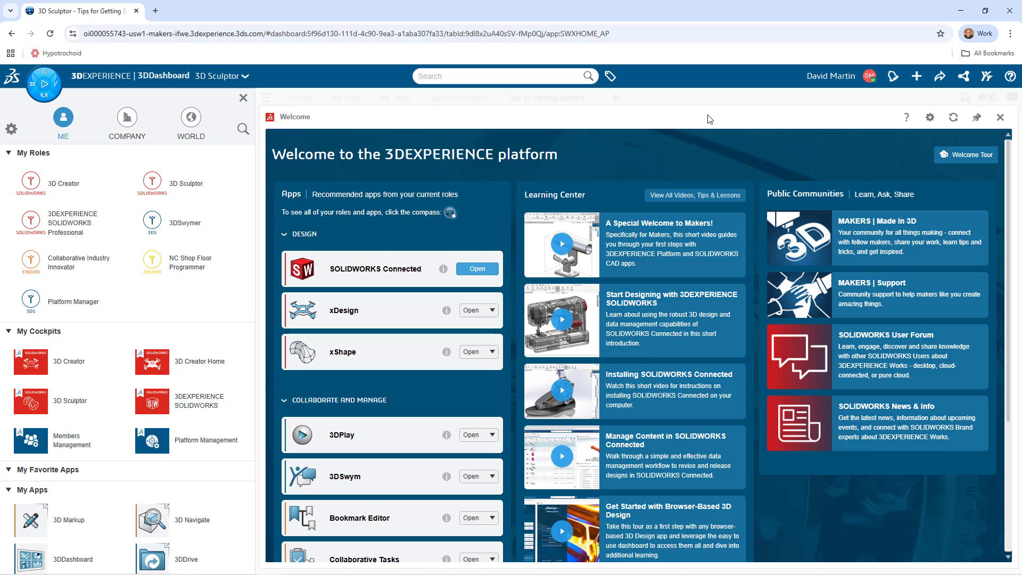
mouse_move(624, 260)
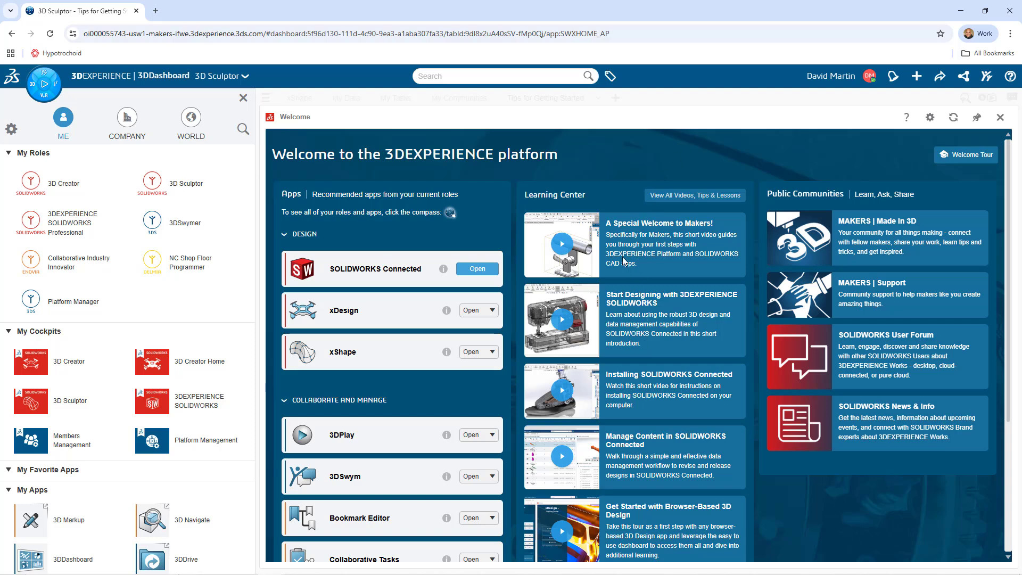
mouse_move(627, 288)
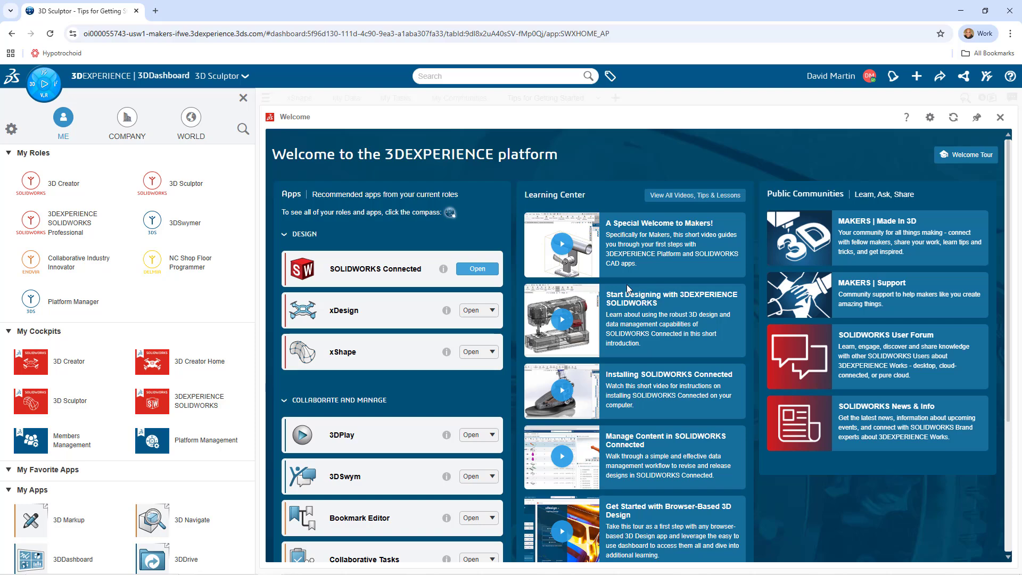
mouse_move(654, 184)
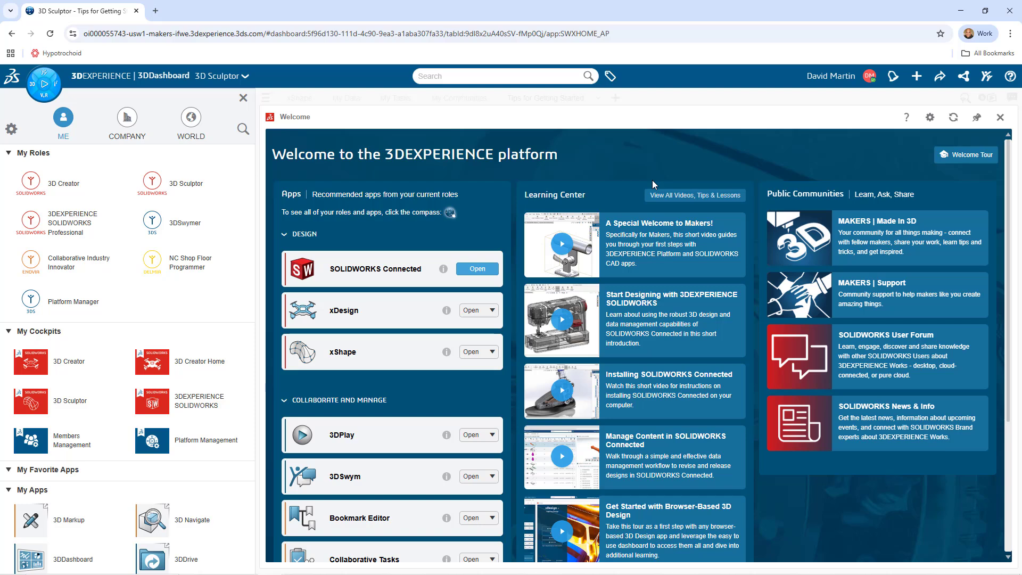
mouse_move(549, 187)
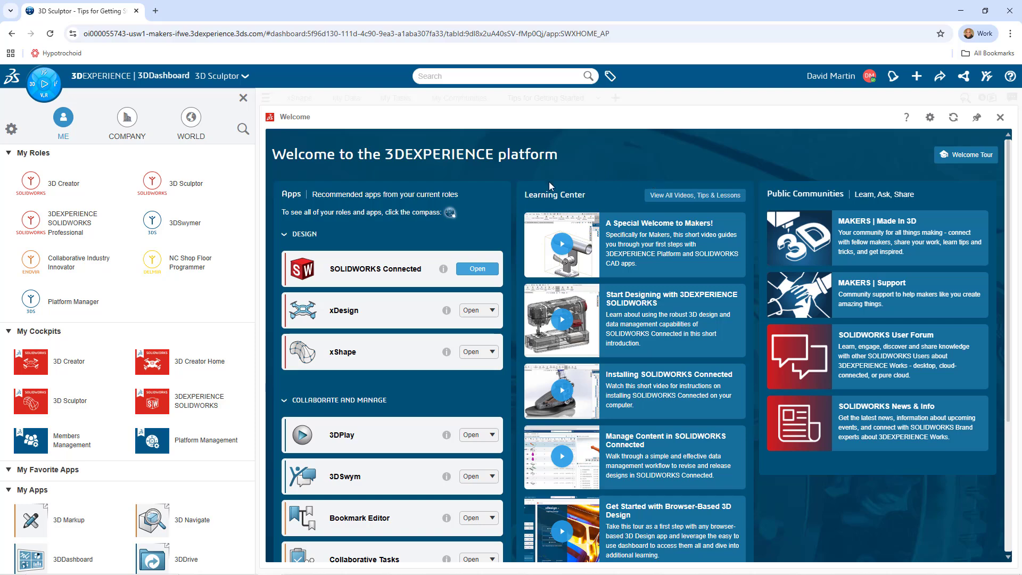
mouse_move(647, 180)
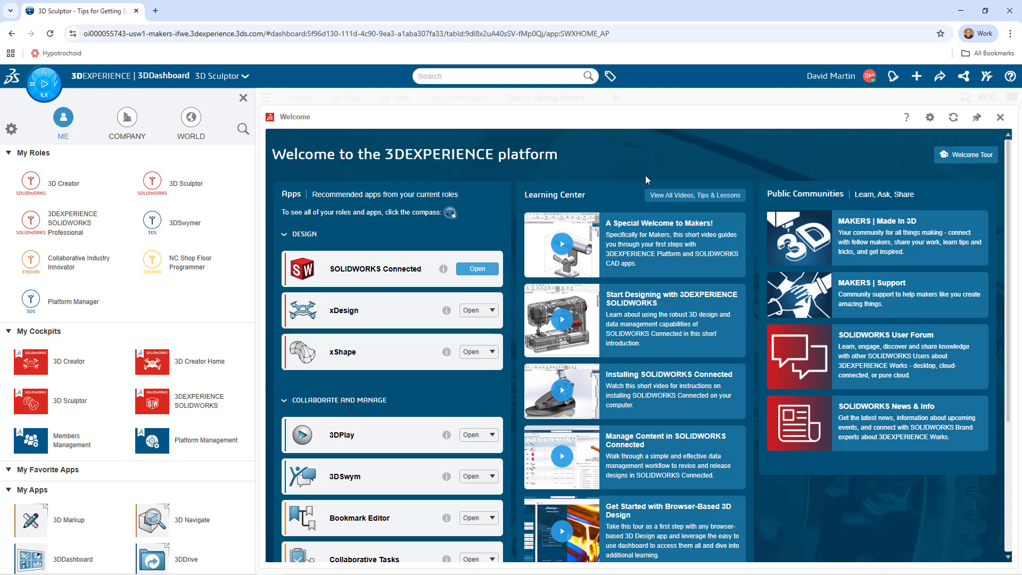
mouse_move(489, 177)
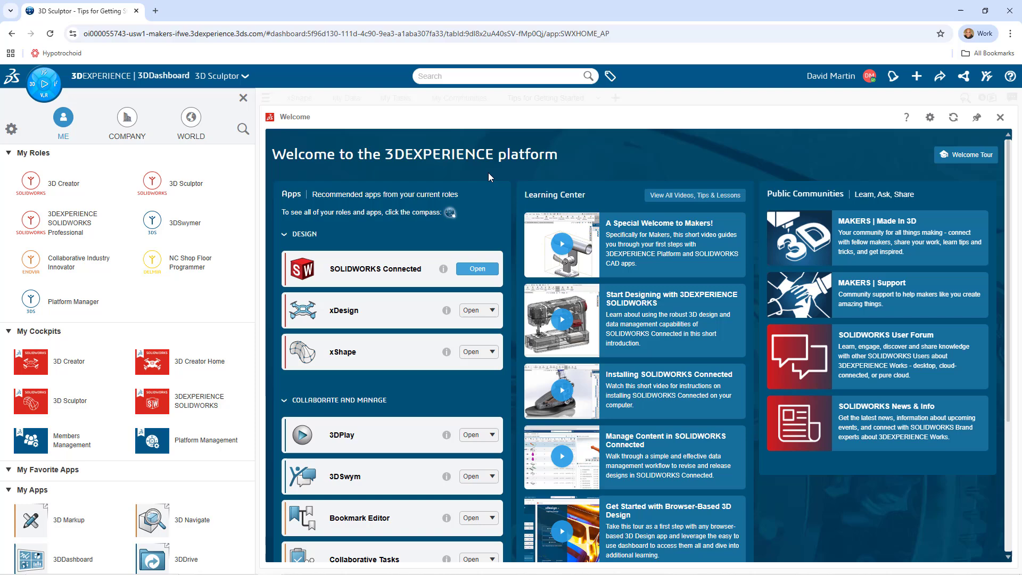
mouse_move(107, 111)
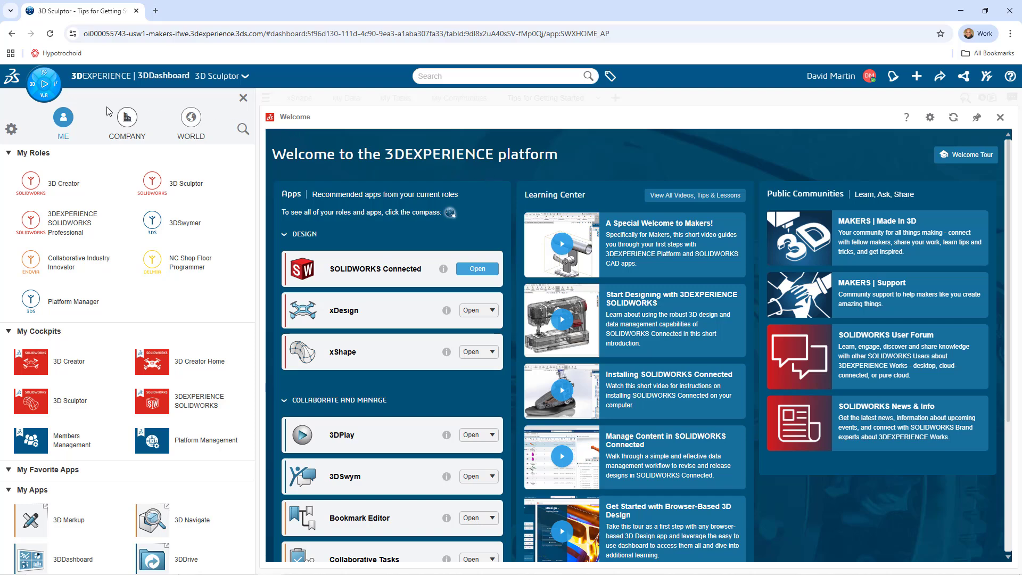
mouse_move(43, 84)
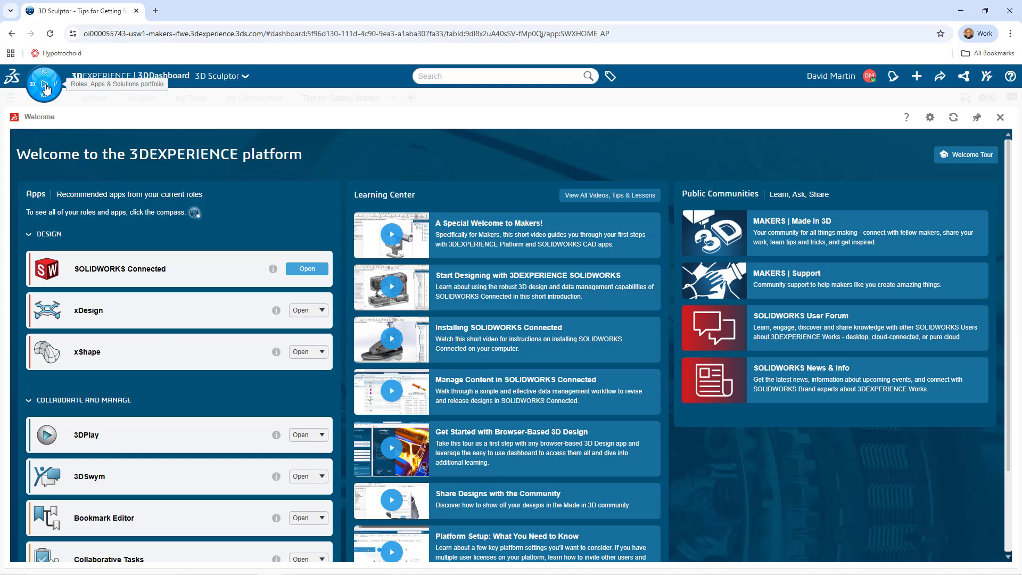
Reopen the compass panel and collapse My Roles and My Cockpits to show My Apps.
click(44, 84)
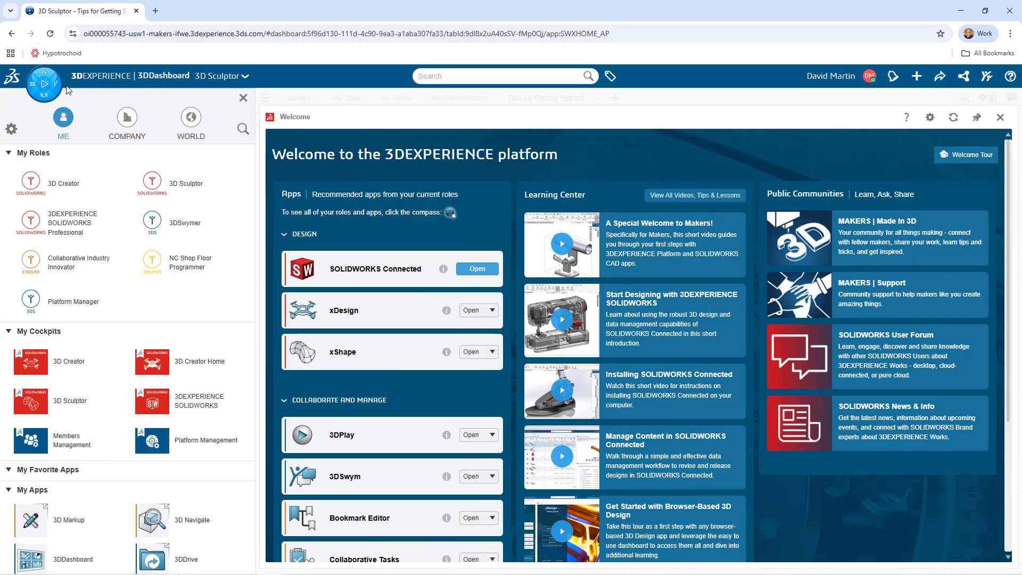
mouse_move(72, 129)
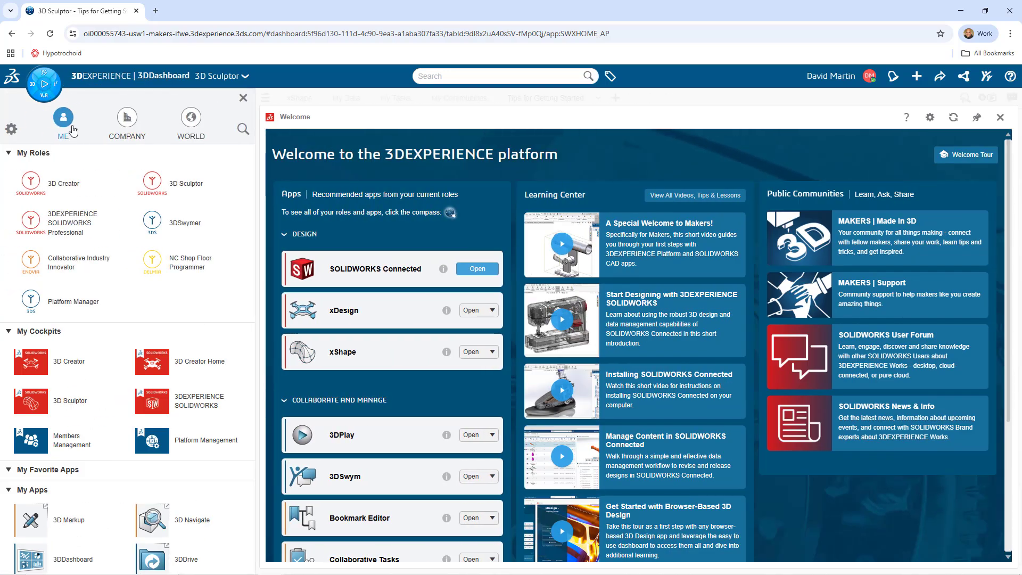
mouse_move(127, 117)
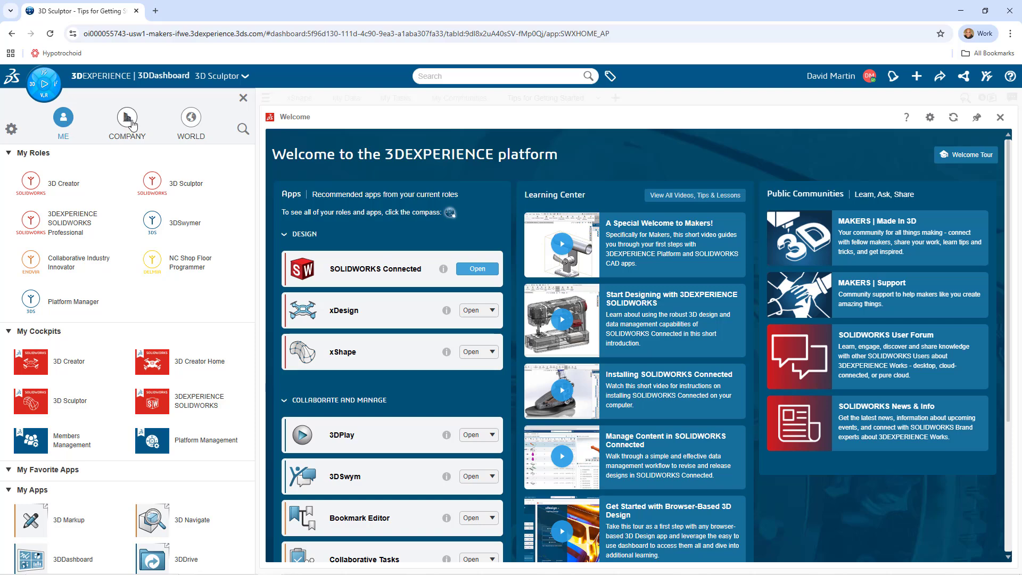
mouse_move(189, 137)
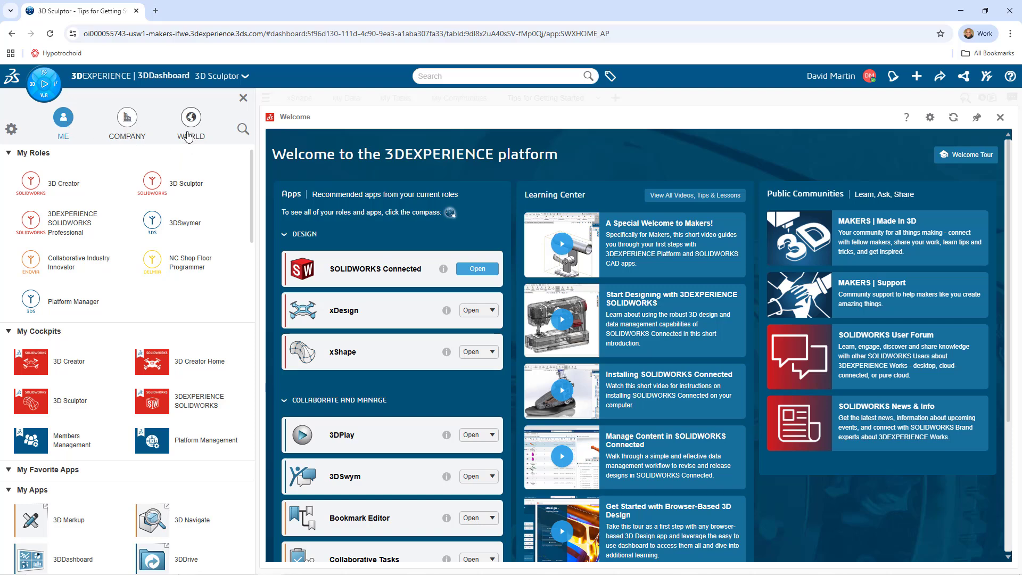
mouse_move(127, 183)
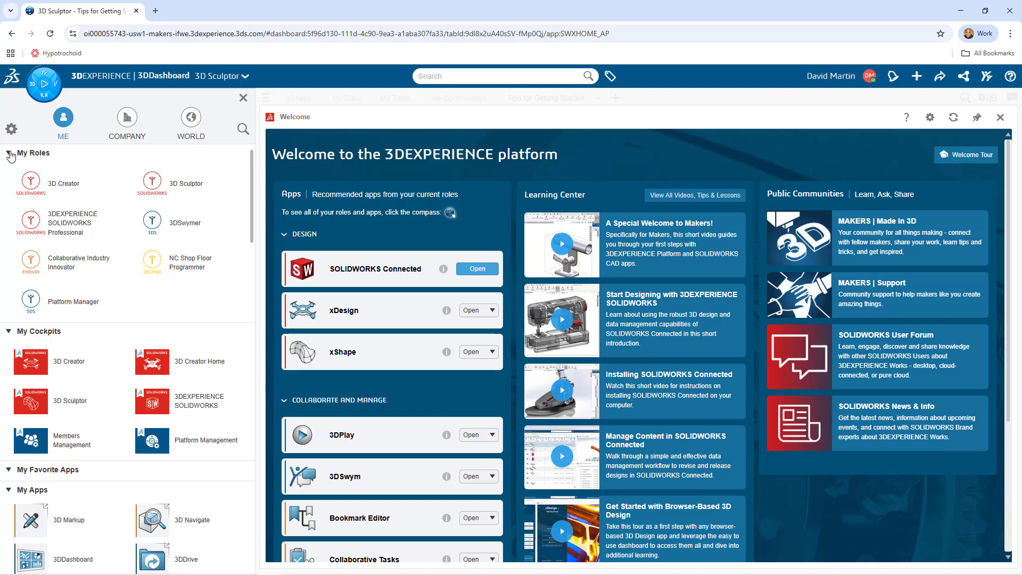
click(9, 153)
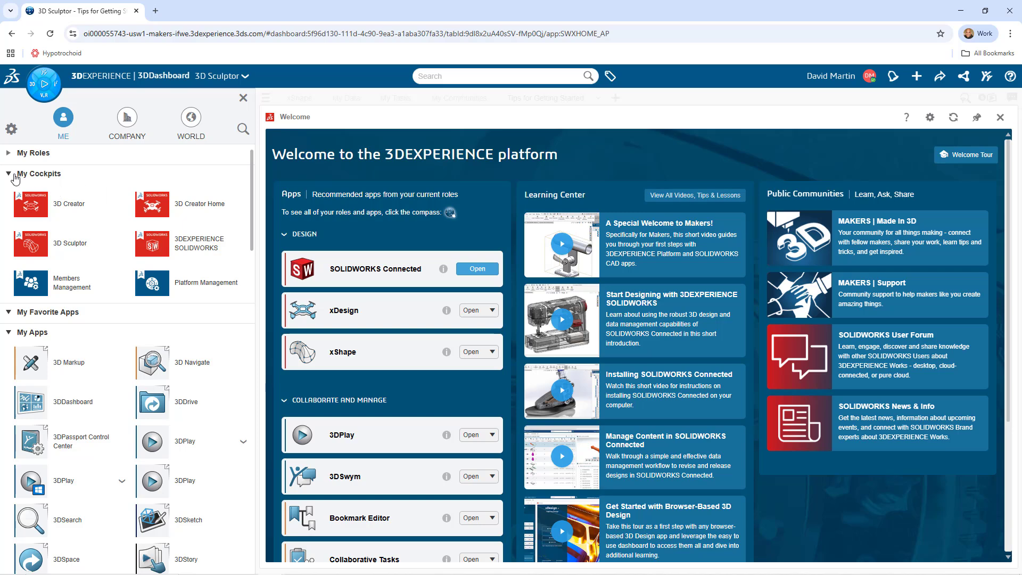
click(38, 174)
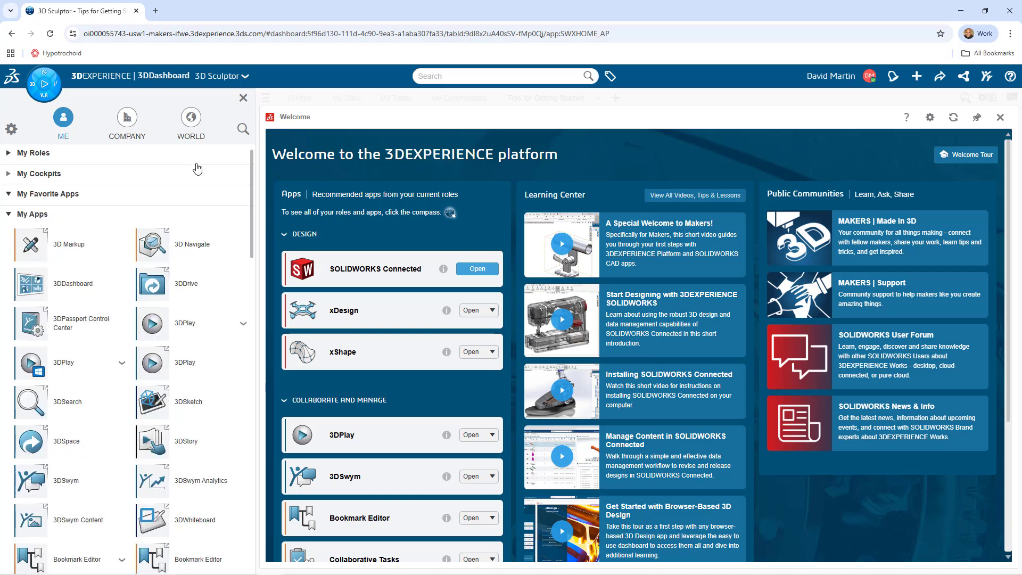
mouse_move(232, 228)
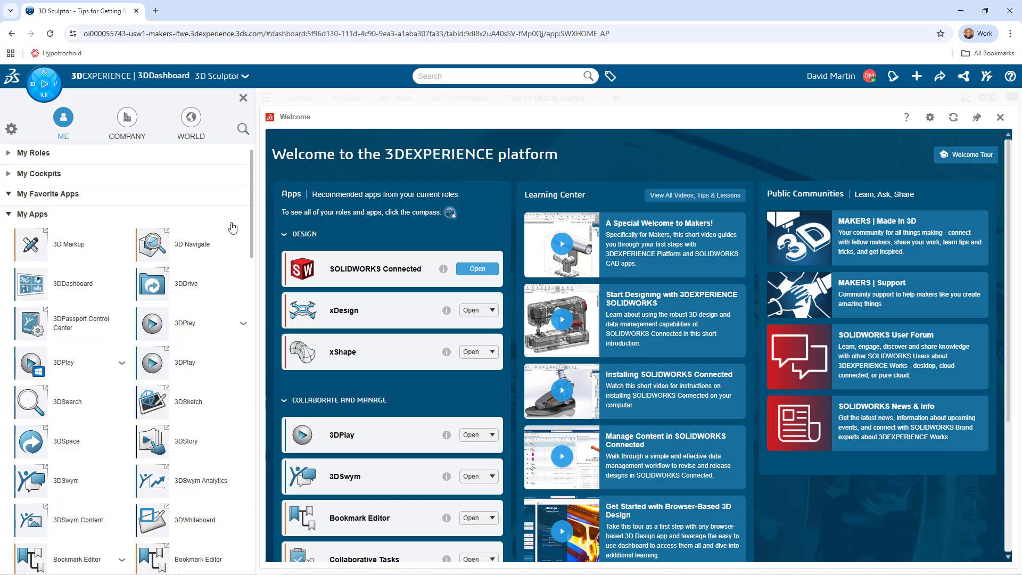
mouse_move(228, 266)
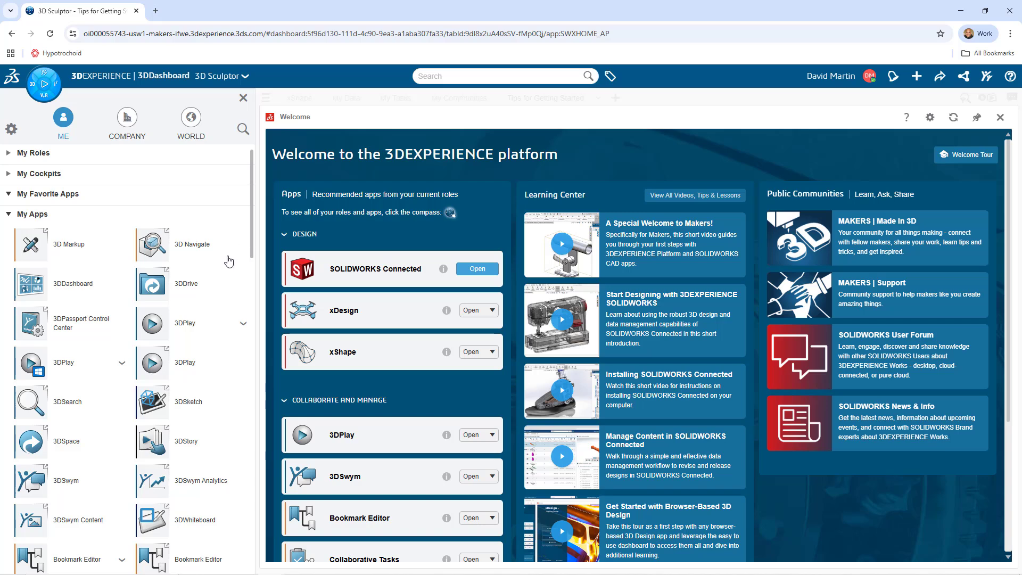
scroll(down, 3)
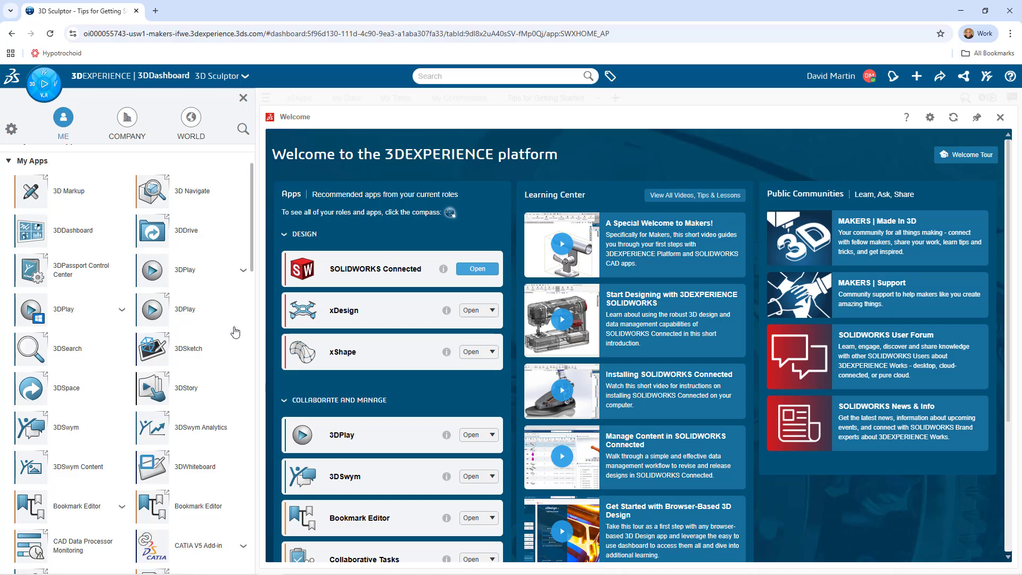
mouse_move(239, 336)
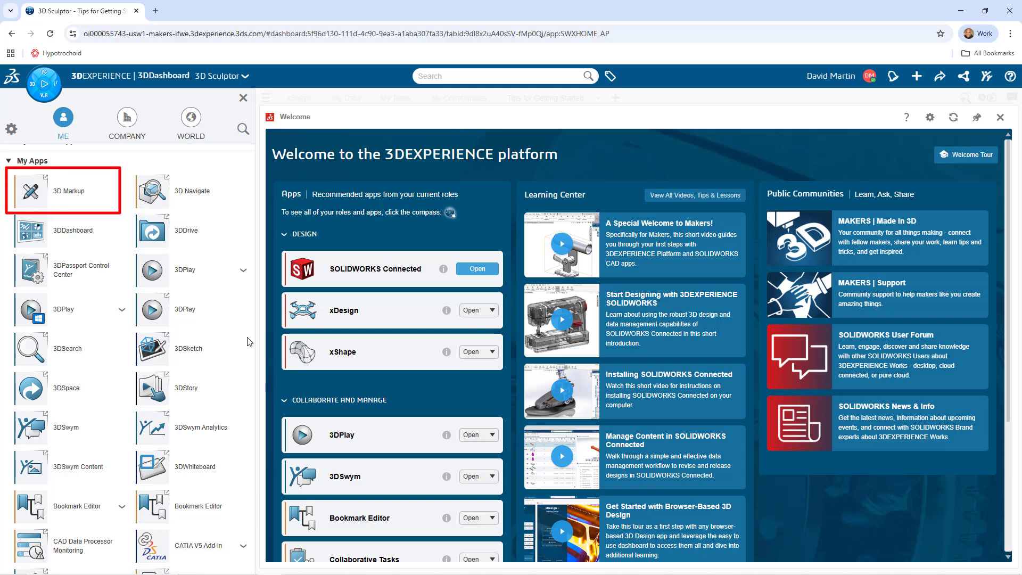
mouse_move(236, 404)
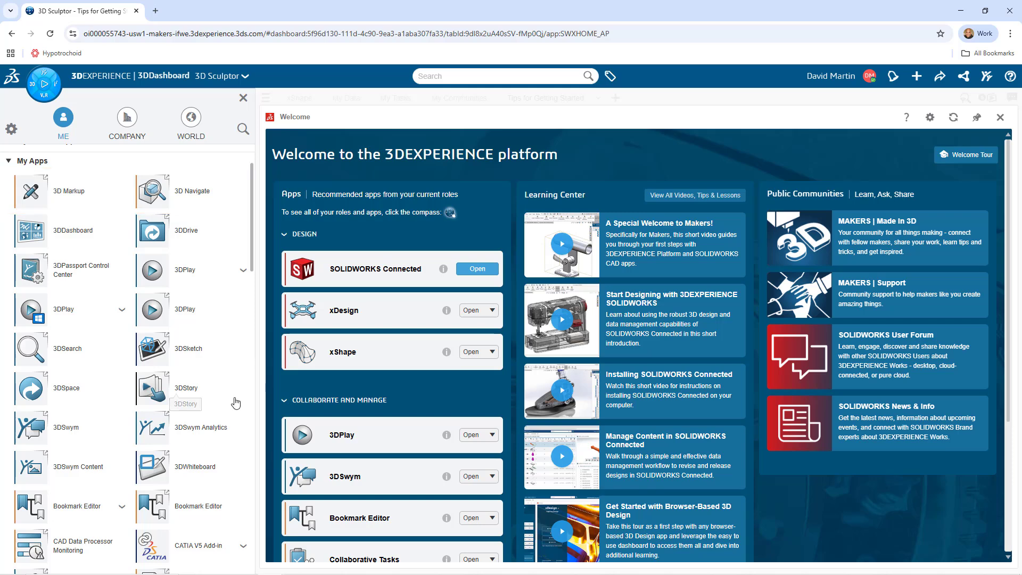
mouse_move(259, 432)
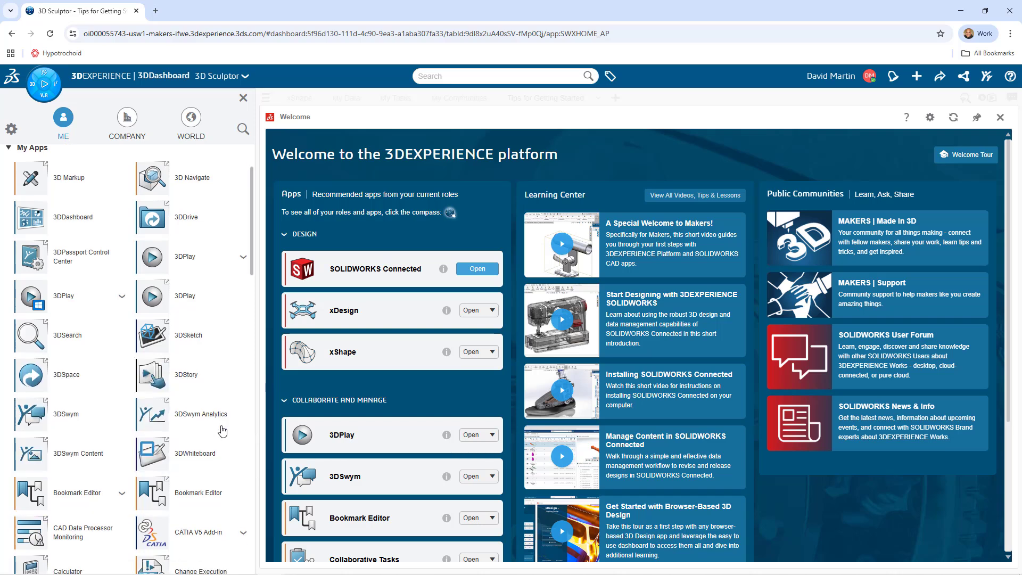
scroll(down, 3)
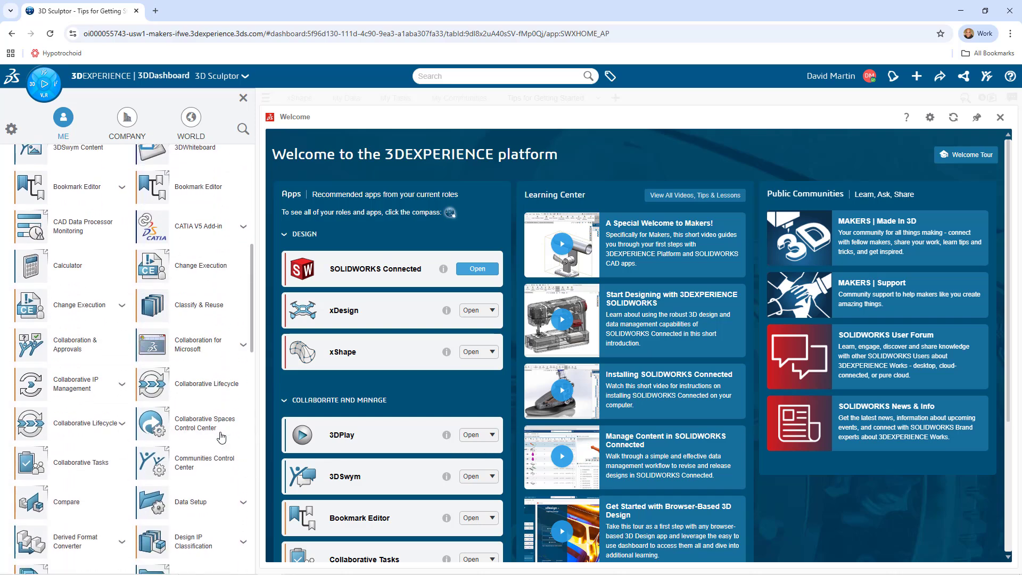
scroll(down, 3)
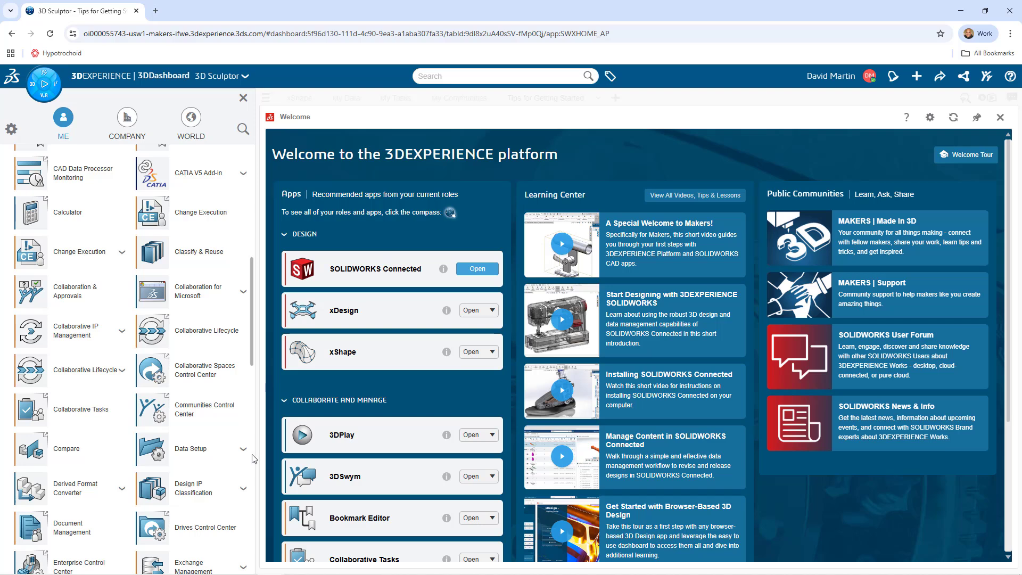
scroll(down, 3)
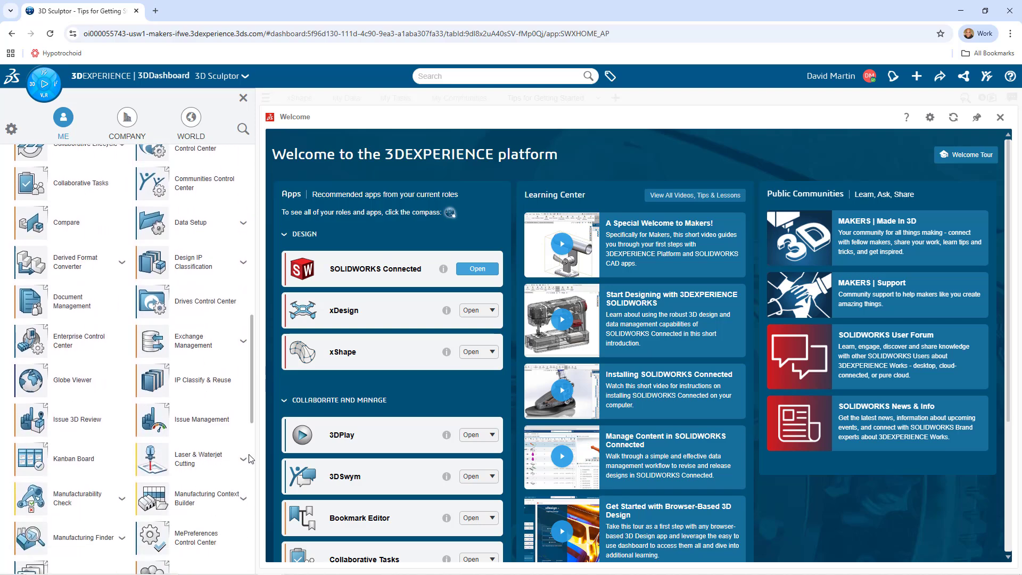
scroll(down, 3)
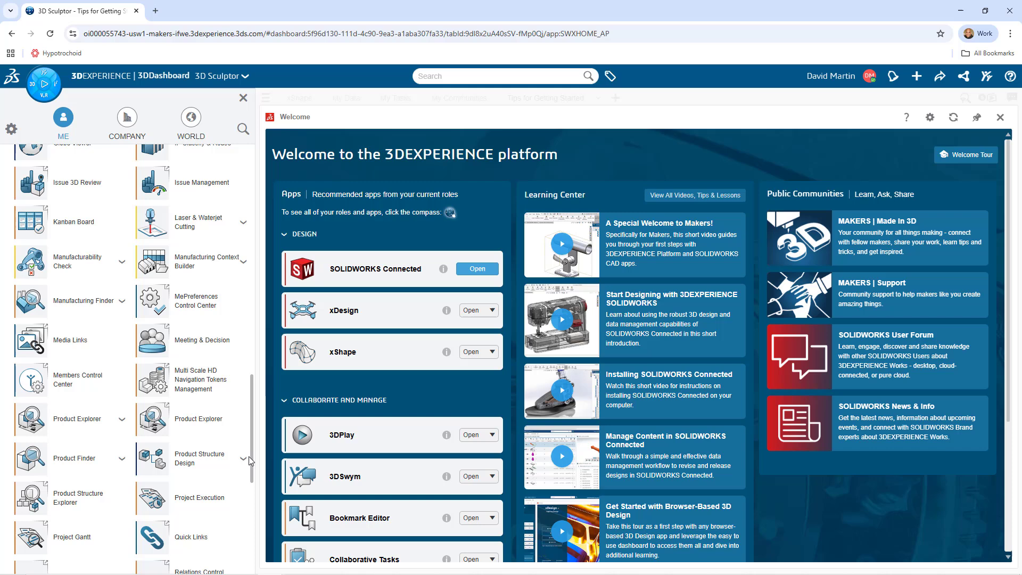
scroll(down, 3)
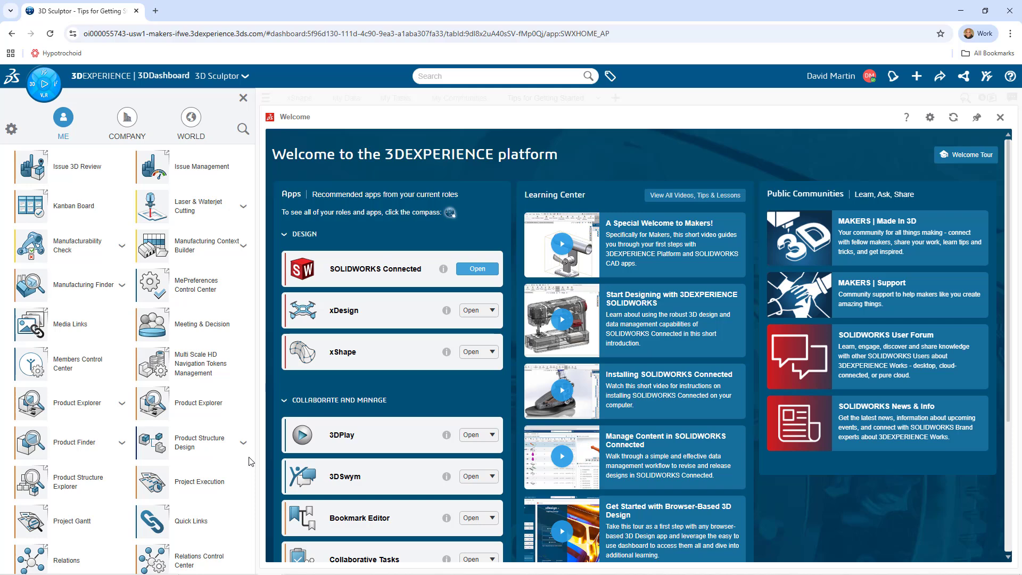
mouse_move(250, 460)
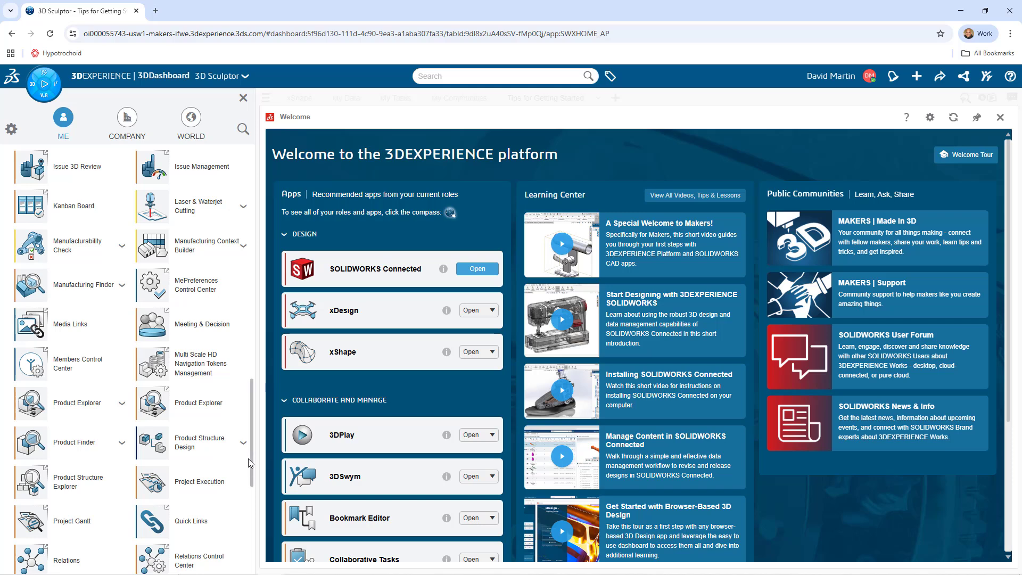
scroll(down, 3)
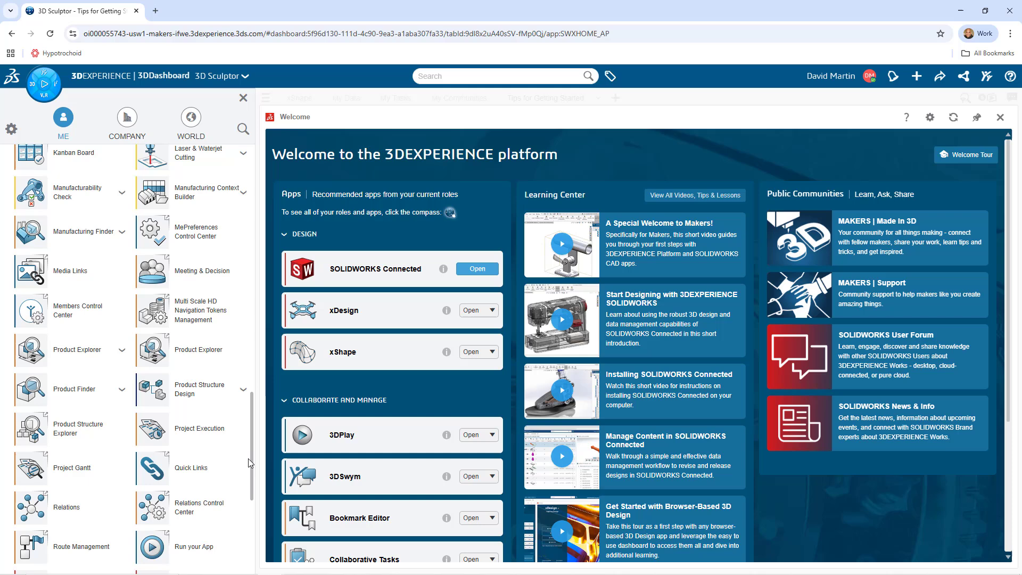
scroll(down, 3)
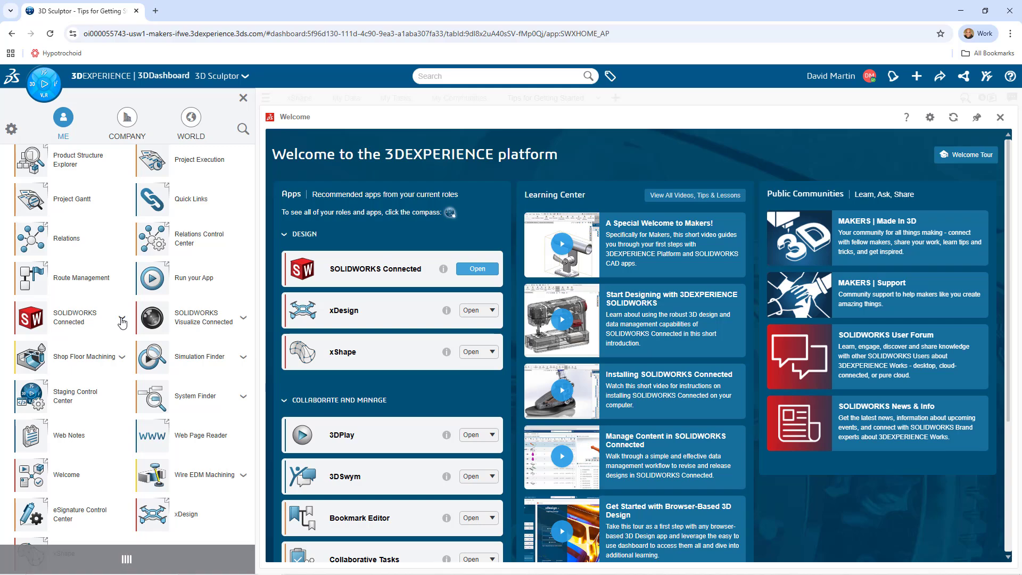
mouse_move(121, 323)
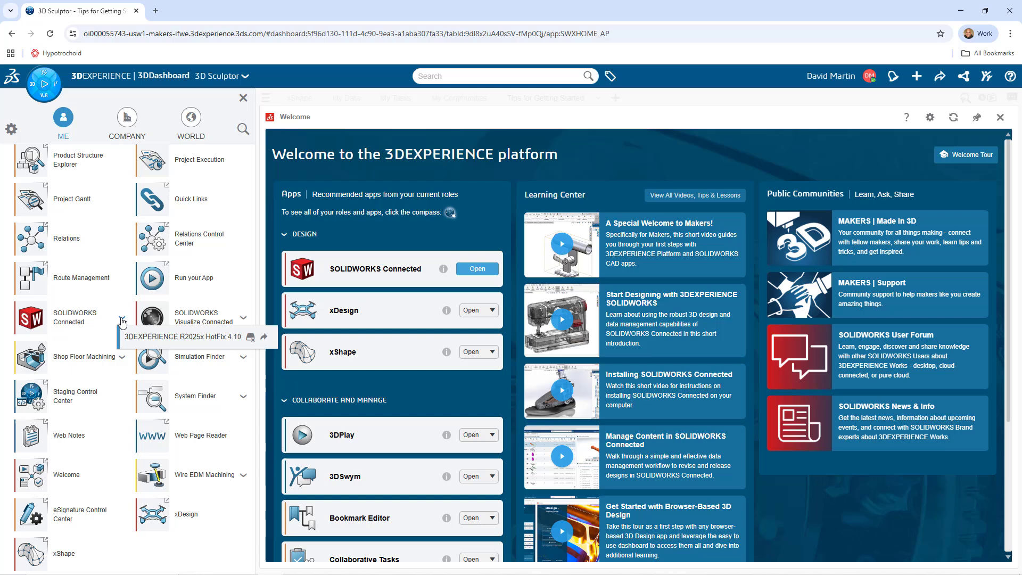
mouse_move(192, 346)
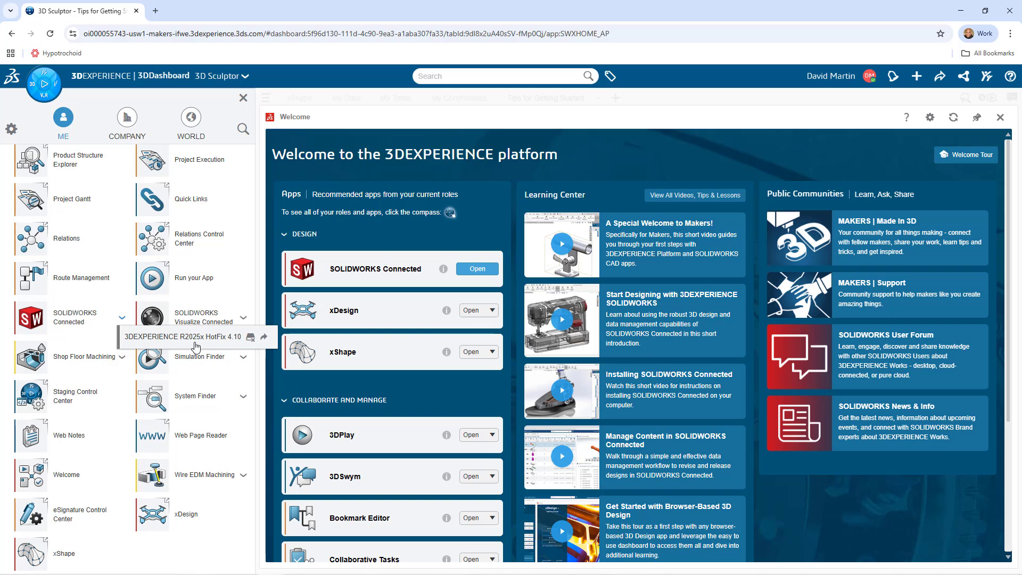
mouse_move(270, 149)
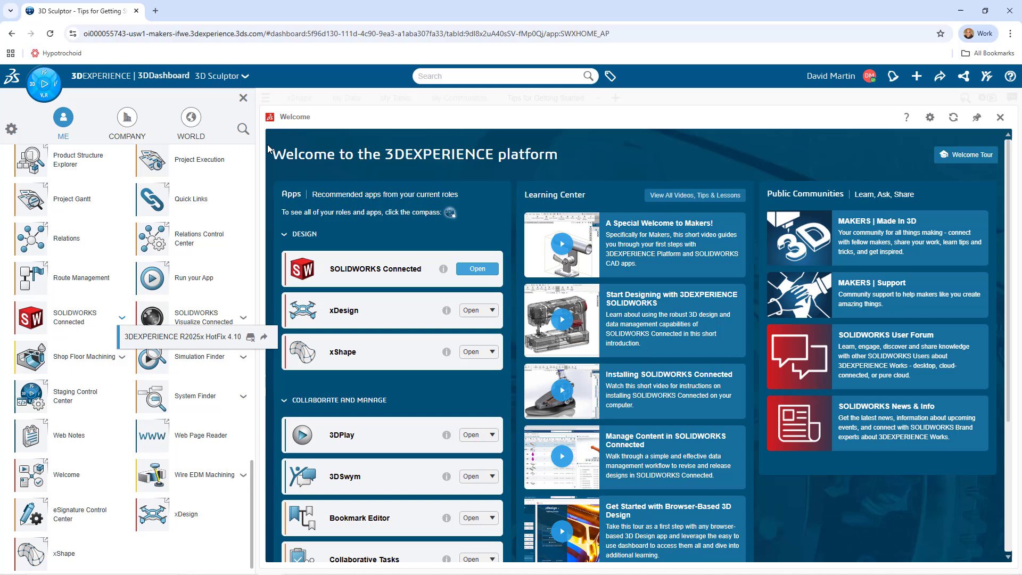
mouse_move(397, 113)
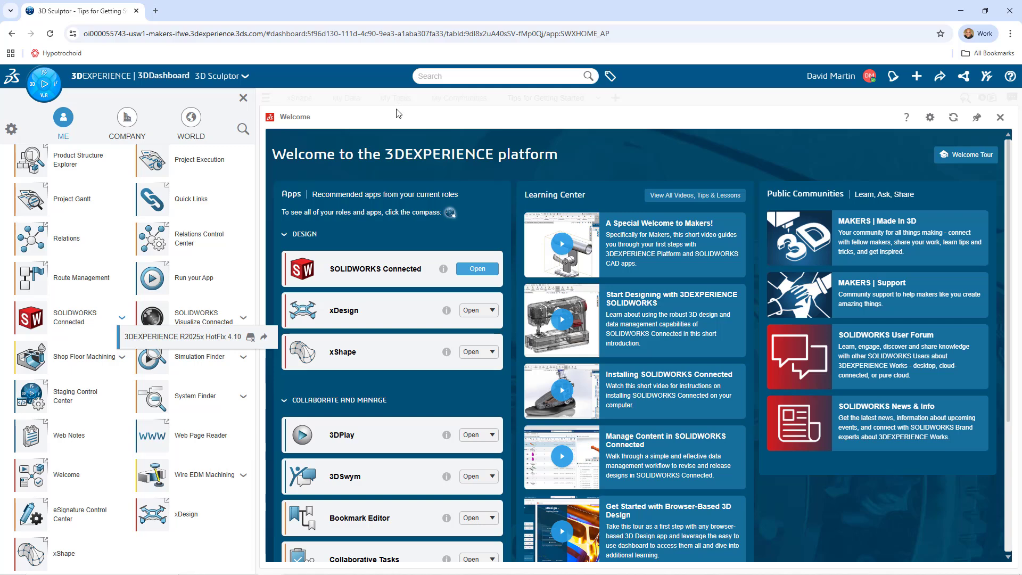